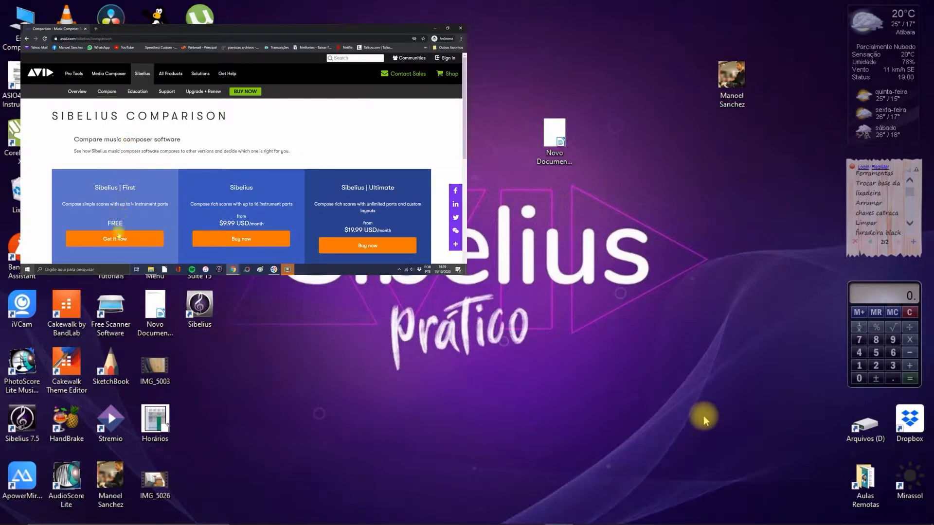
Close the Sibelius plan comparison page in Chrome and reveal the hidden tray icons.
{"action": "left_click", "coordinate": [435, 28]}
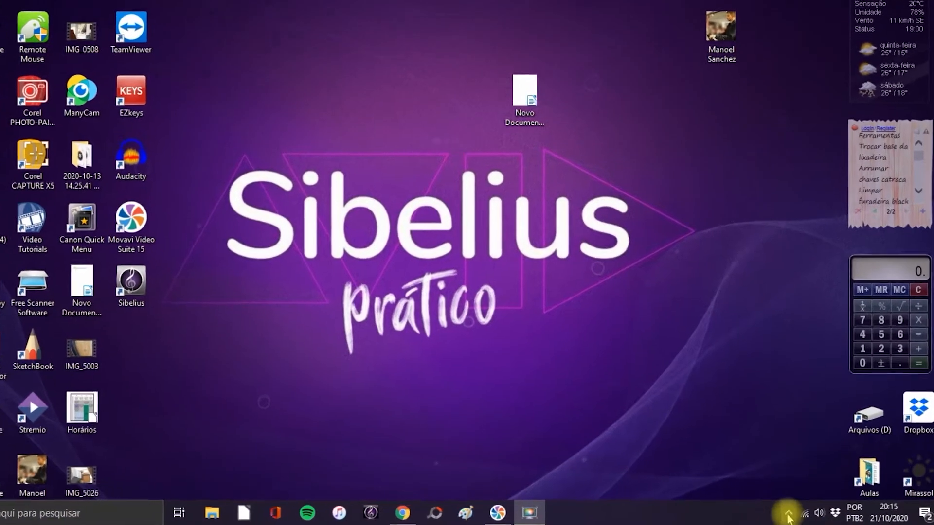
{"action": "left_click", "coordinate": [787, 512]}
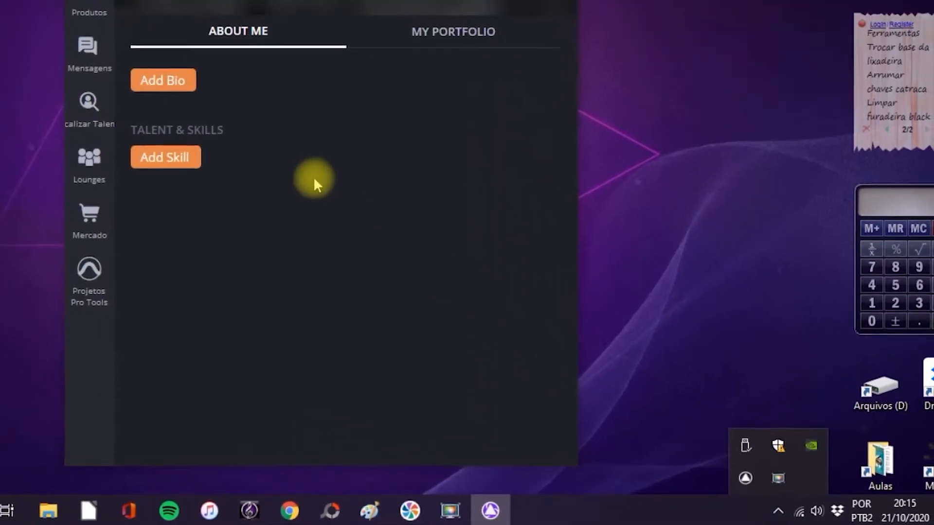
Open Avid Link's About Me profile page, review it, then close the window.
{"action": "left_click", "coordinate": [608, 34]}
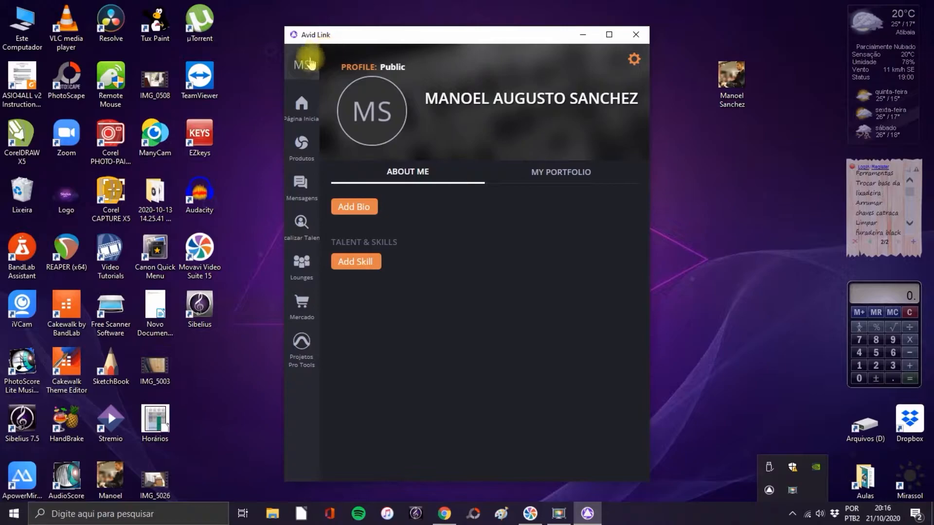
{"action": "mouse_move", "coordinate": [473, 72]}
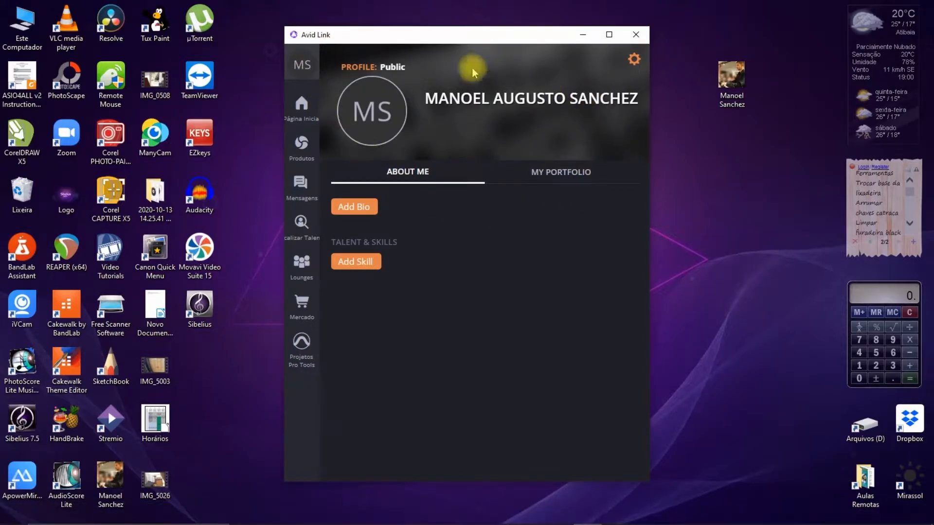
{"action": "mouse_move", "coordinate": [587, 154]}
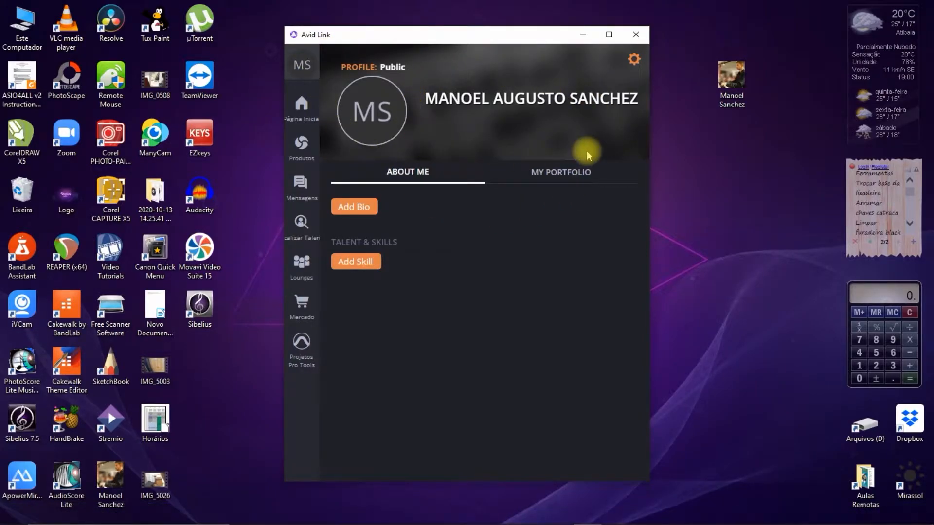
{"action": "mouse_move", "coordinate": [635, 35]}
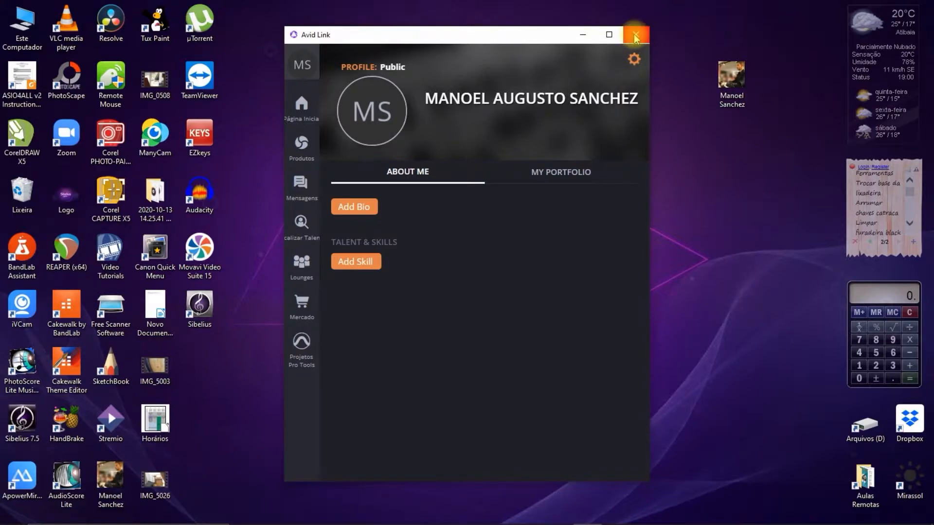
{"action": "mouse_move", "coordinate": [635, 34]}
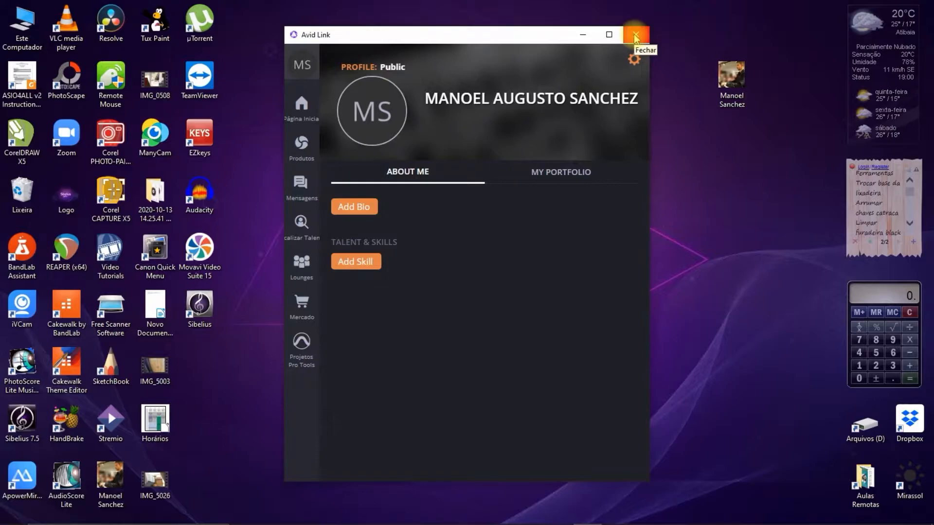
{"action": "left_click", "coordinate": [636, 35]}
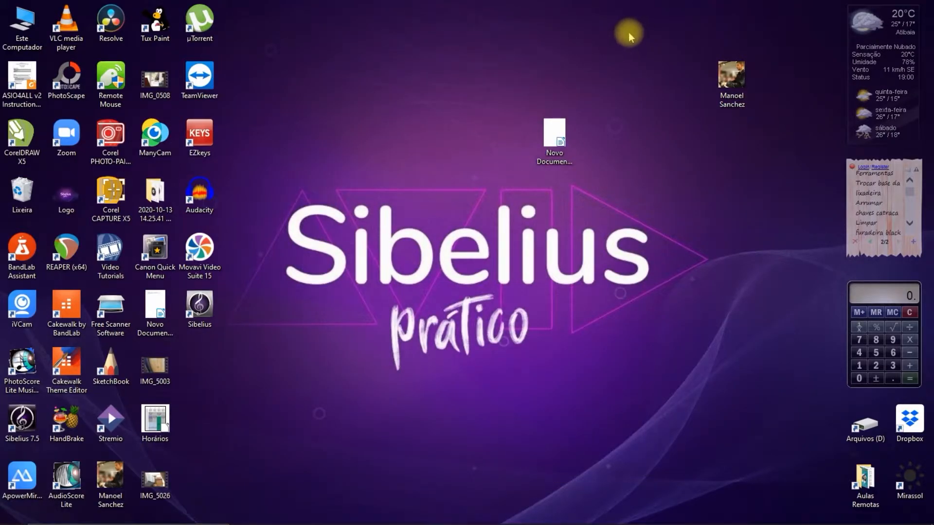
{"action": "left_click", "coordinate": [199, 305]}
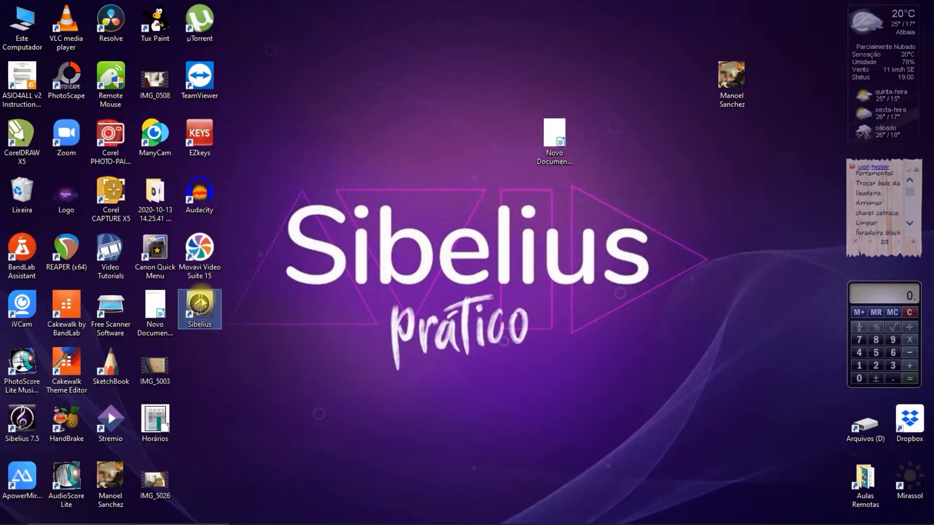
Launch Sibelius and browse the New Score template gallery back to Common templates.
{"action": "double_click", "coordinate": [199, 308]}
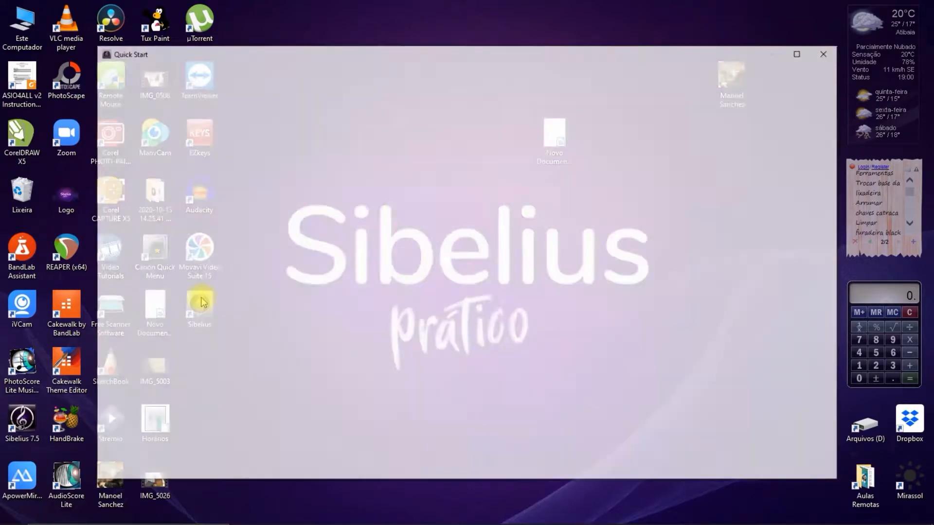
{"action": "left_click", "coordinate": [406, 78]}
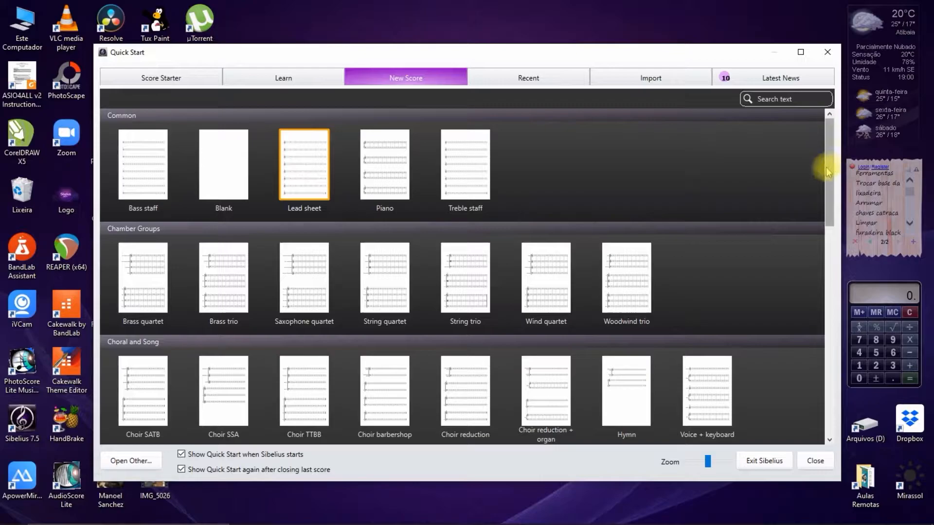
{"action": "scroll", "scroll_direction": "down", "scroll_amount": 3}
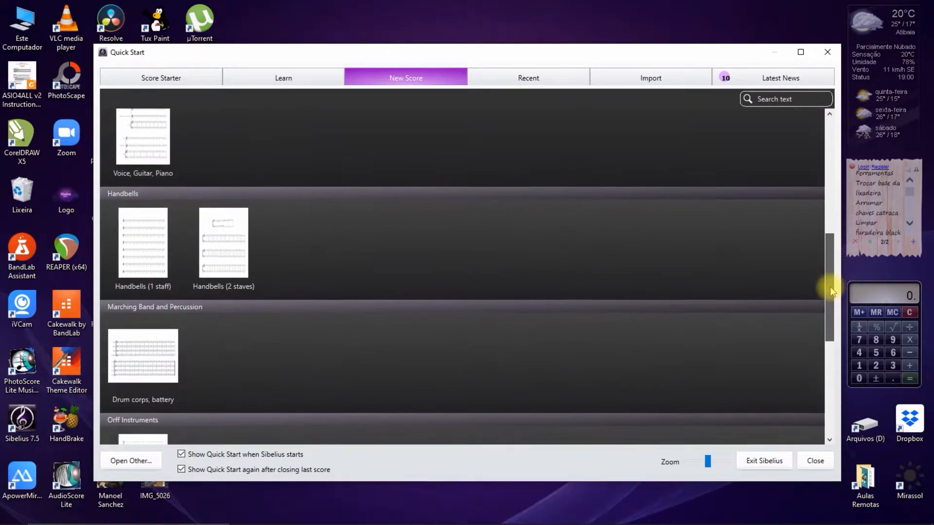
{"action": "scroll", "scroll_direction": "down", "scroll_amount": 3}
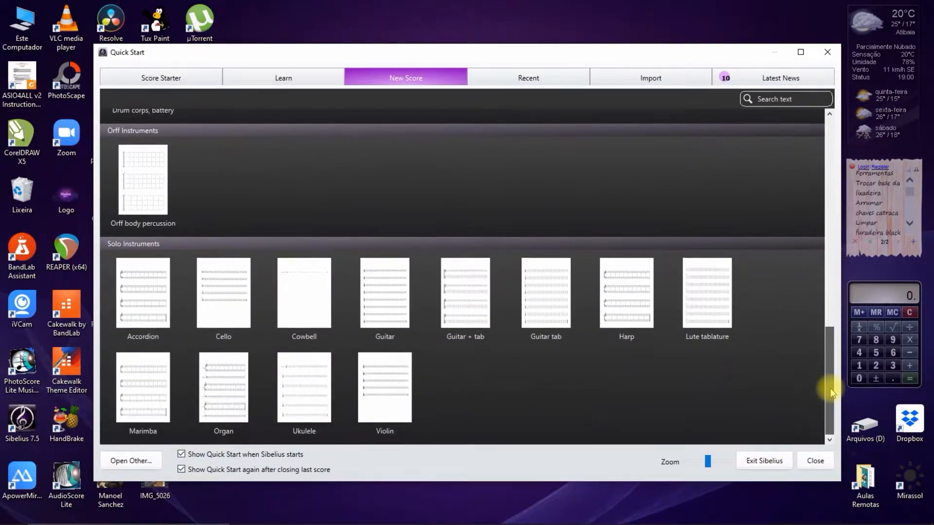
{"action": "scroll", "scroll_direction": "up", "scroll_amount": 3}
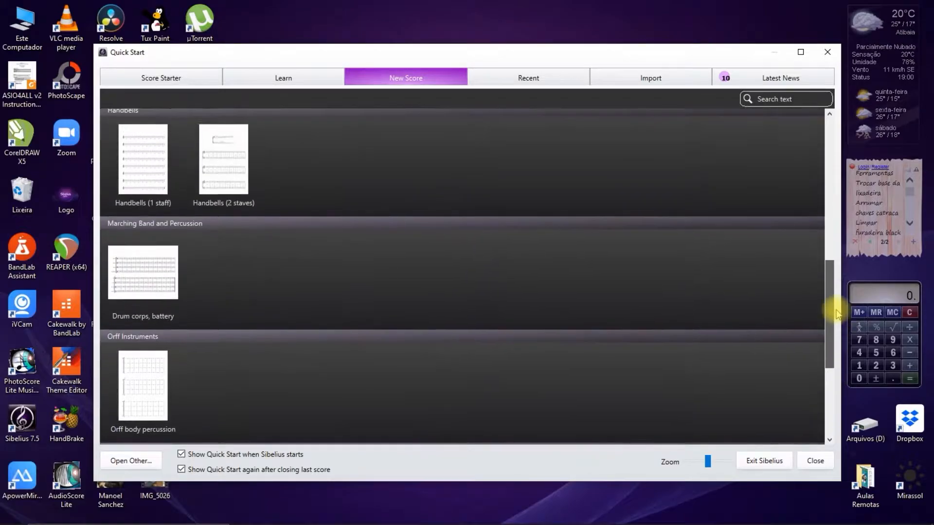
{"action": "scroll", "scroll_direction": "up", "scroll_amount": 3}
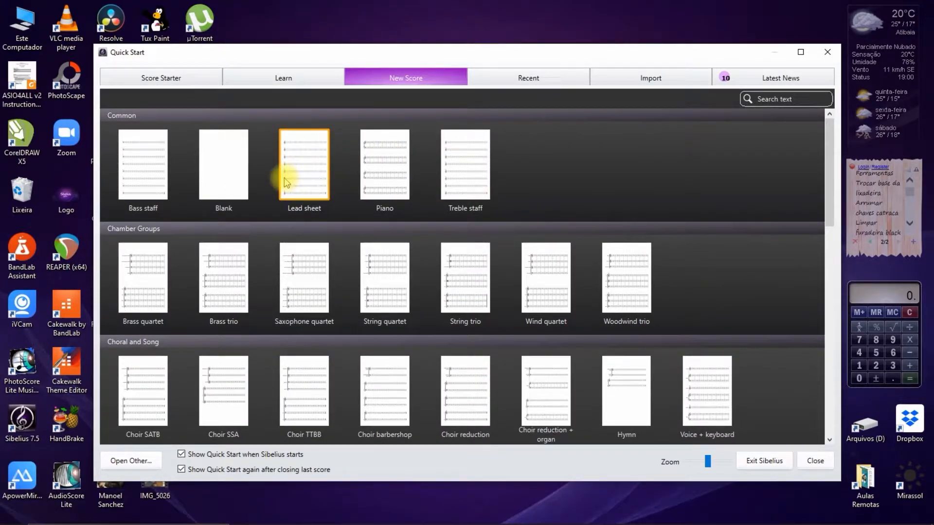
Start a score from the Lead sheet template with a custom 9/4 time signature.
{"action": "double_click", "coordinate": [303, 164]}
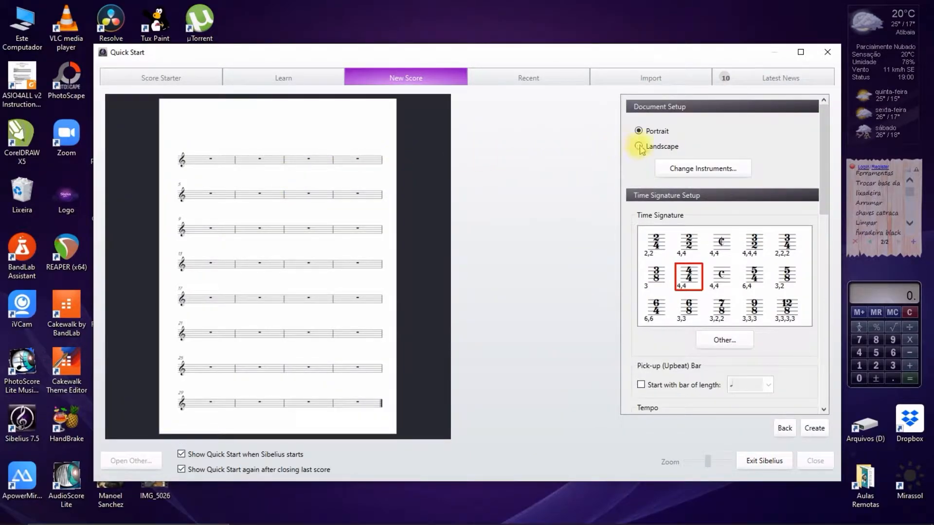
{"action": "left_click", "coordinate": [638, 130]}
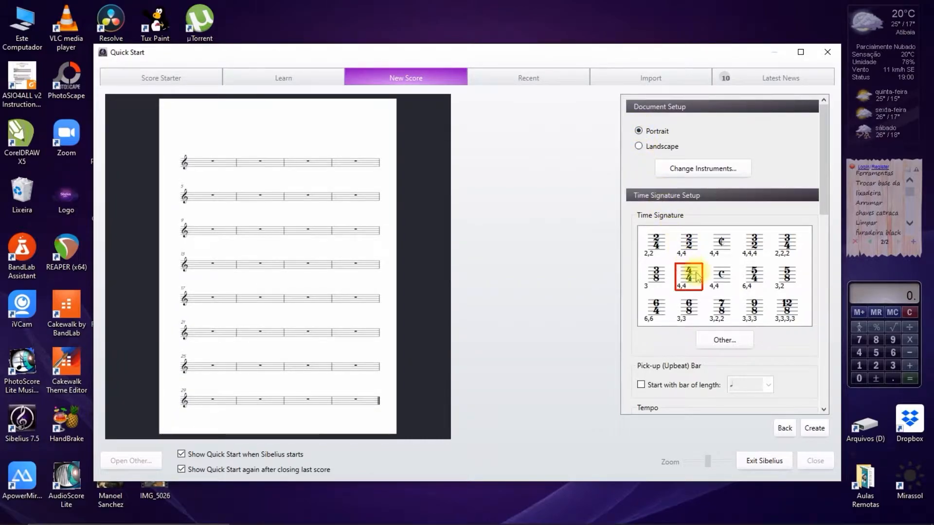
{"action": "mouse_move", "coordinate": [723, 339]}
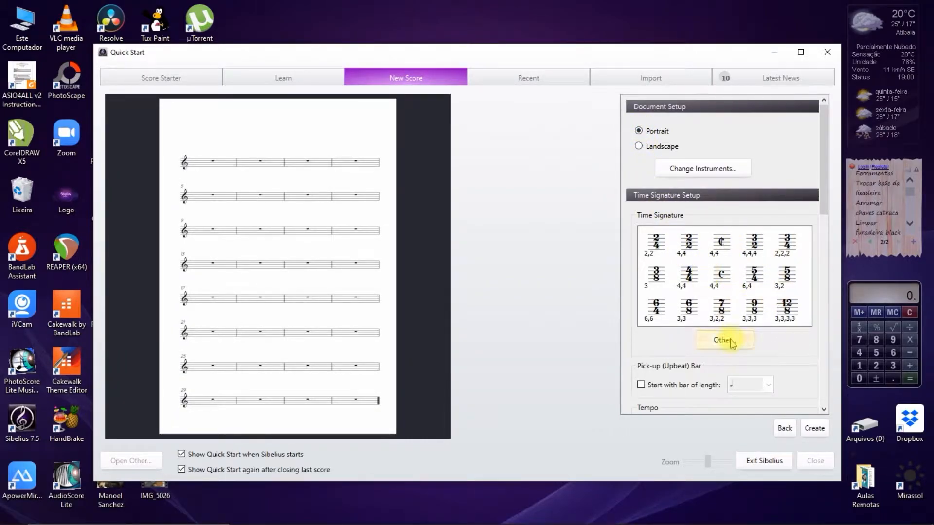
{"action": "left_click", "coordinate": [724, 339]}
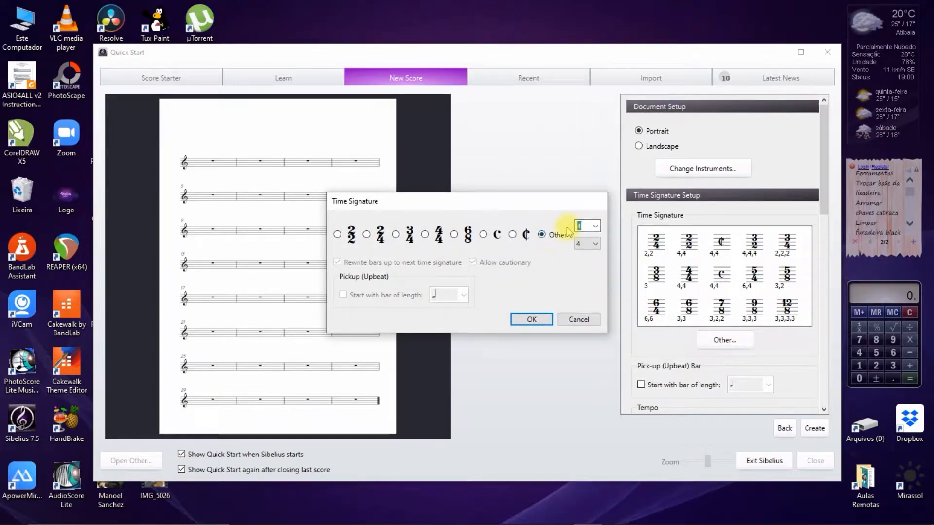
{"action": "left_click", "coordinate": [531, 318]}
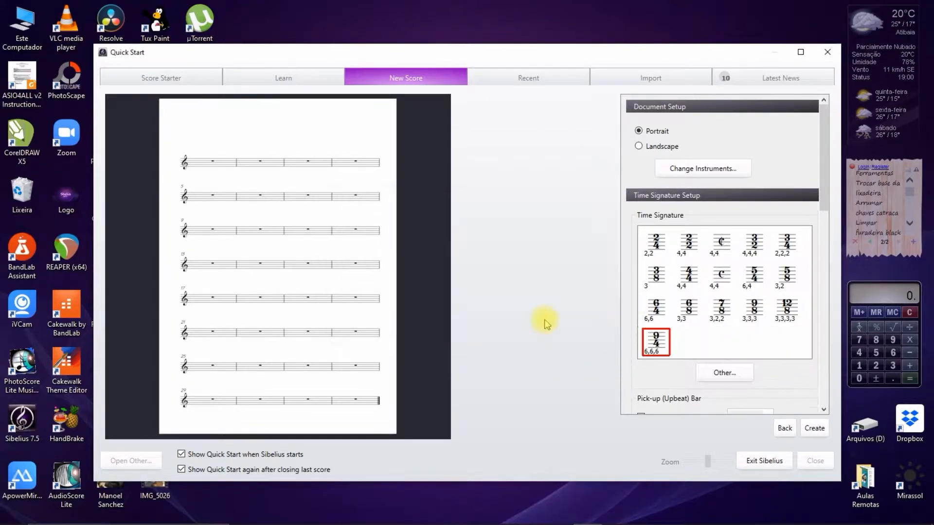
Add a metronome mark of 90 to the new score.
{"action": "scroll", "scroll_direction": "down", "scroll_amount": 3}
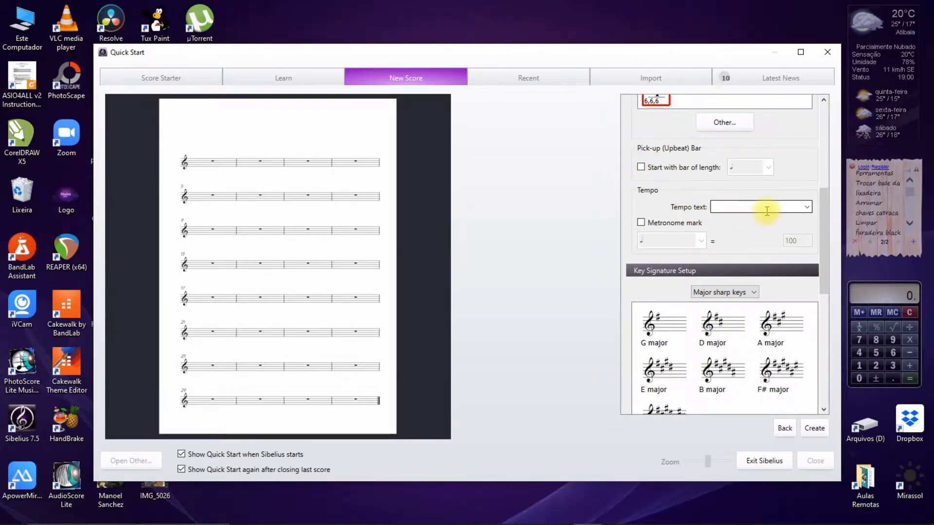
{"action": "left_click", "coordinate": [641, 223]}
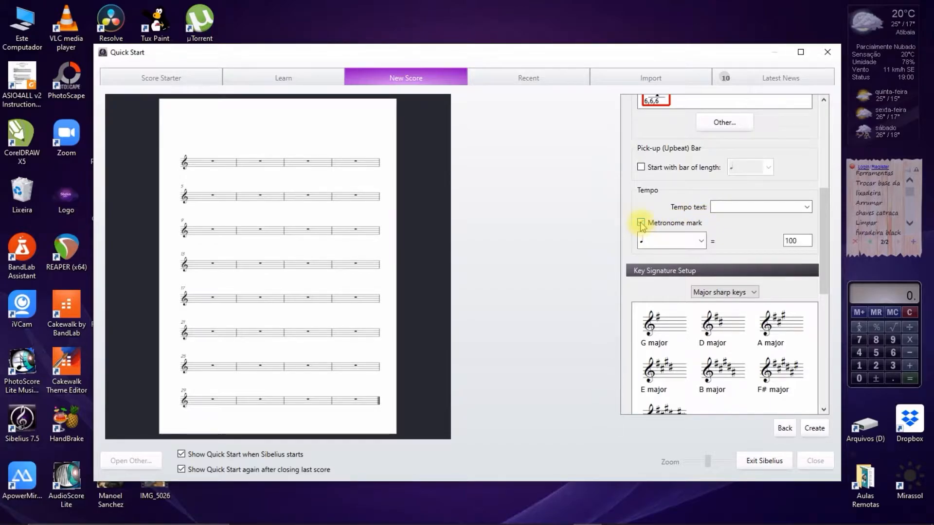
{"action": "left_click", "coordinate": [642, 222]}
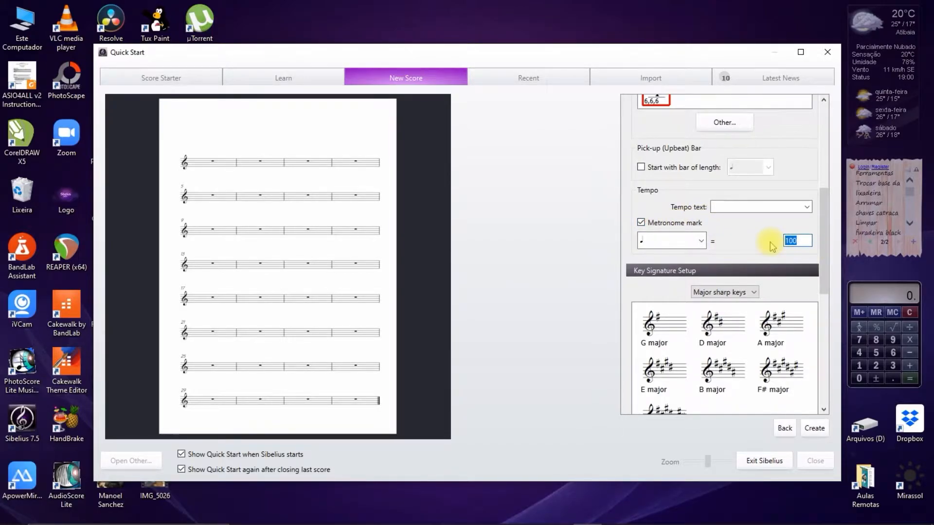
{"action": "type", "text": "90"}
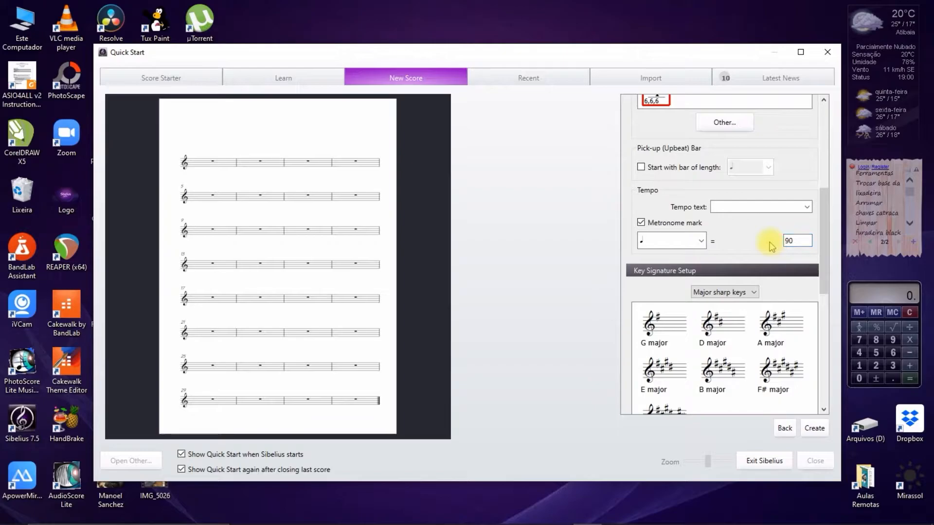
{"action": "scroll", "scroll_direction": "down", "scroll_amount": 3}
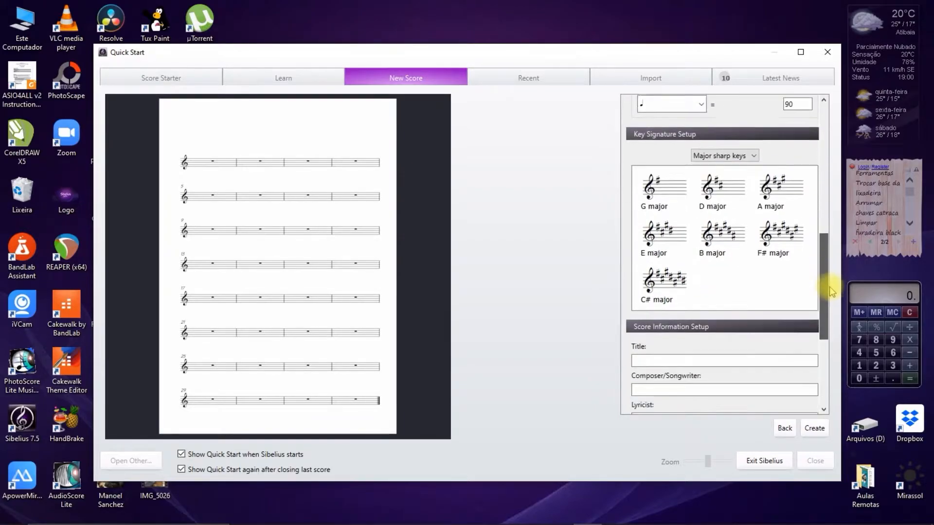
Set the key signature to B♭ major from the major flat keys.
{"action": "left_click", "coordinate": [723, 155]}
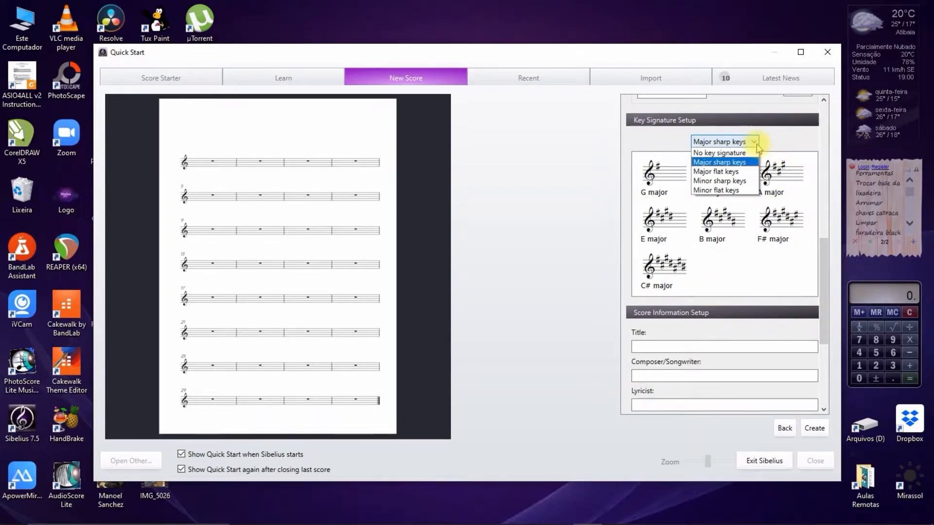
{"action": "left_click", "coordinate": [716, 172]}
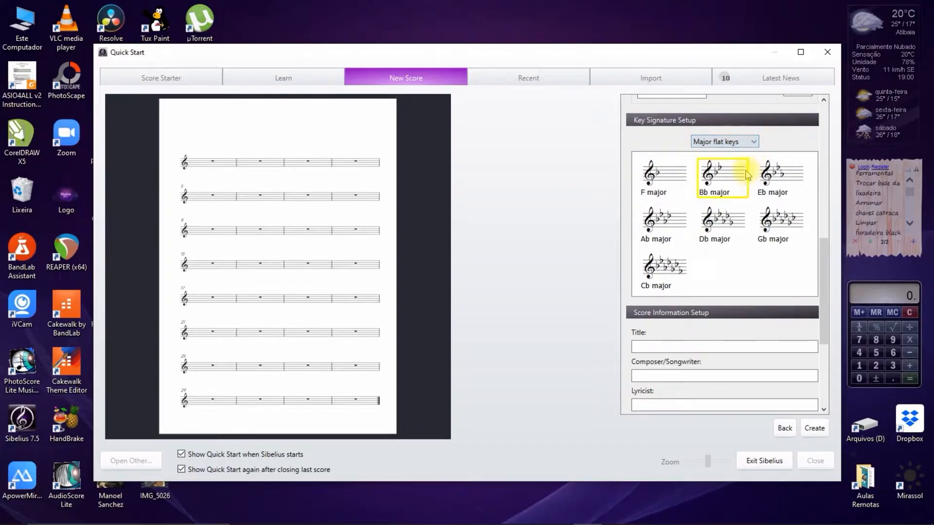
{"action": "scroll", "scroll_direction": "down", "scroll_amount": 3}
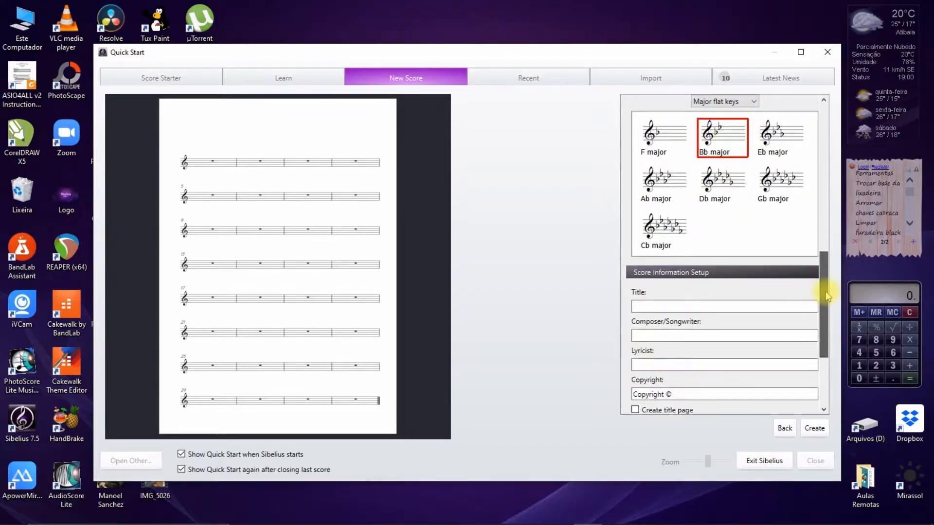
{"action": "scroll", "scroll_direction": "down", "scroll_amount": 3}
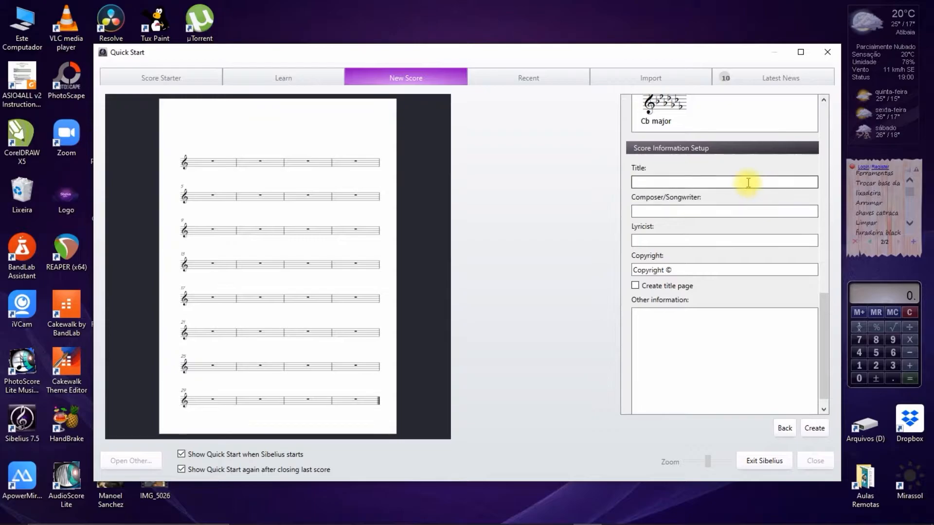
Enter title 'Ponta de Areia', composers Fernando Brant / Milton Nascimento, and create the score.
{"action": "type", "text": "Ponta de Areia"}
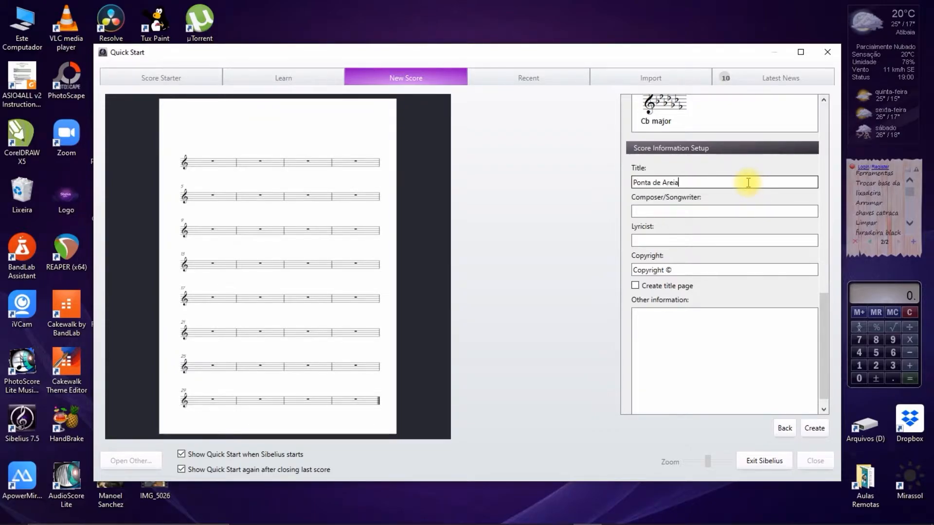
{"action": "type", "text": "Fernando Brant /"}
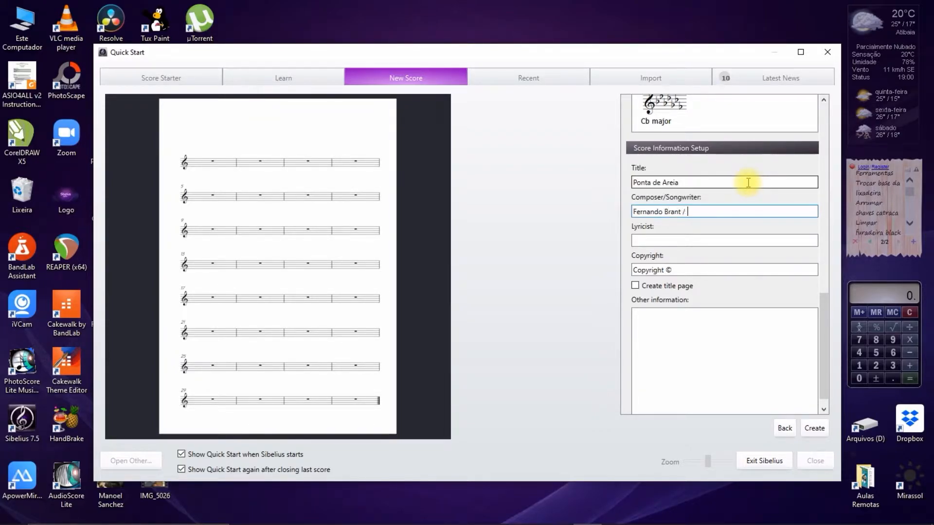
{"action": "type", "text": "Milton Nascimento"}
{"action": "left_click", "coordinate": [725, 270]}
{"action": "type", "text": " 2020"}
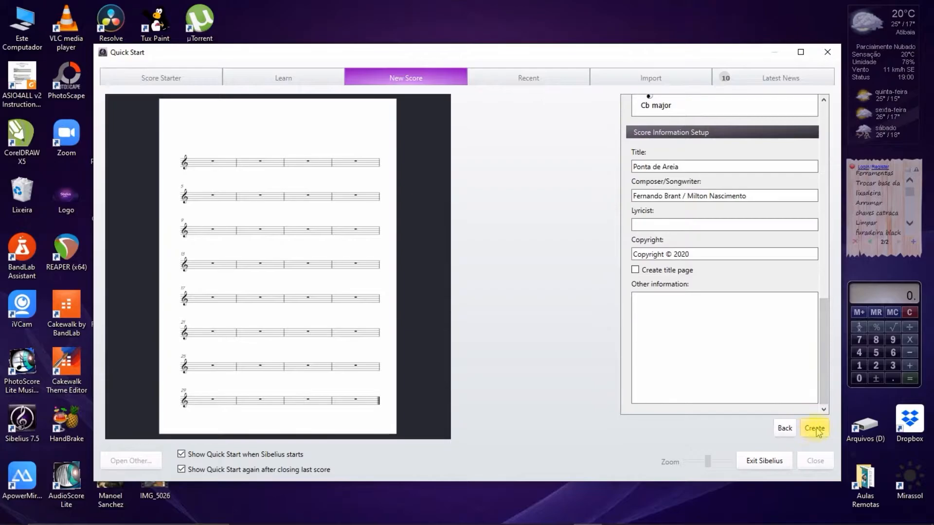
{"action": "left_click", "coordinate": [814, 427]}
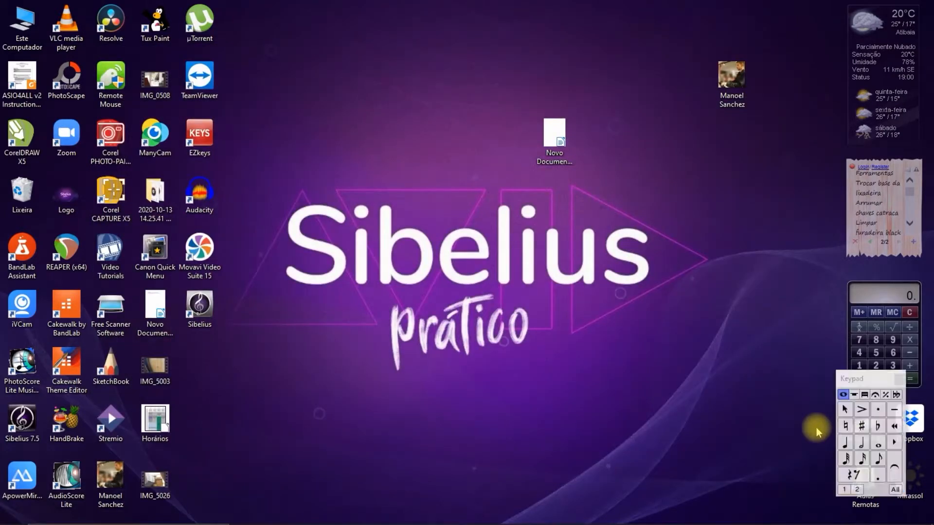
Bring up the Ponta de Areia score and select bar 1 for note entry.
{"action": "double_click", "coordinate": [199, 310]}
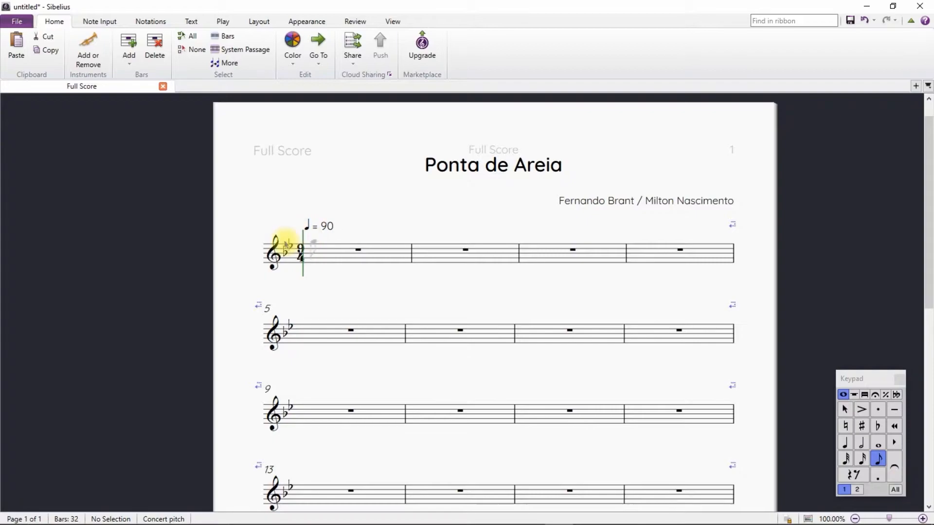
{"action": "left_click", "coordinate": [314, 250]}
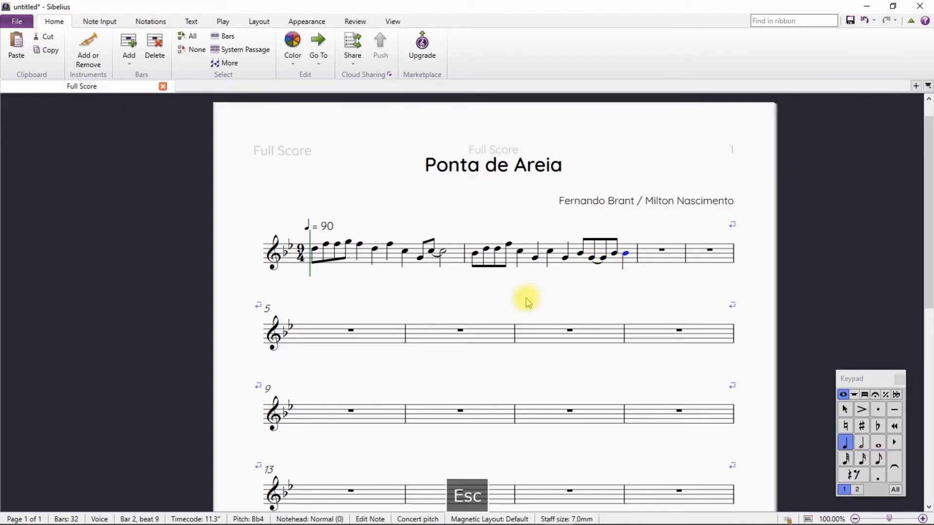
{"action": "key", "text": "Escape"}
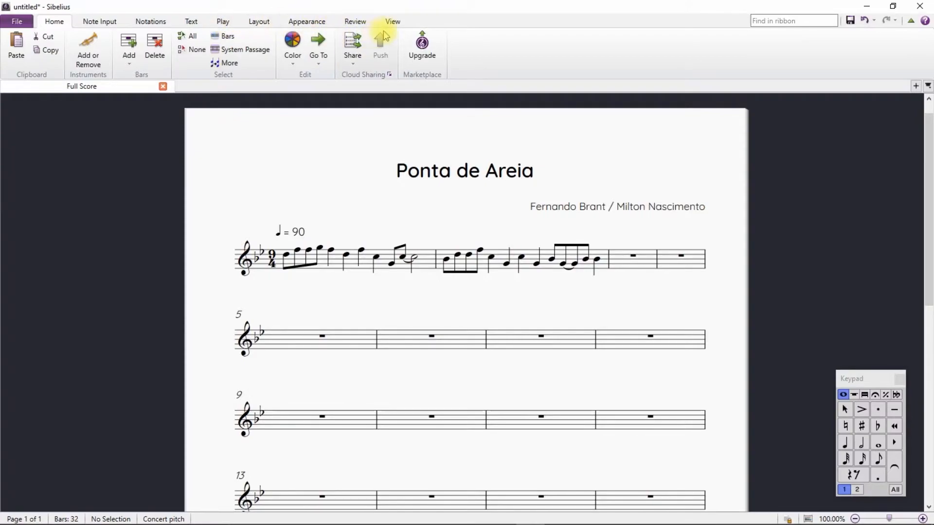
{"action": "left_click", "coordinate": [392, 21]}
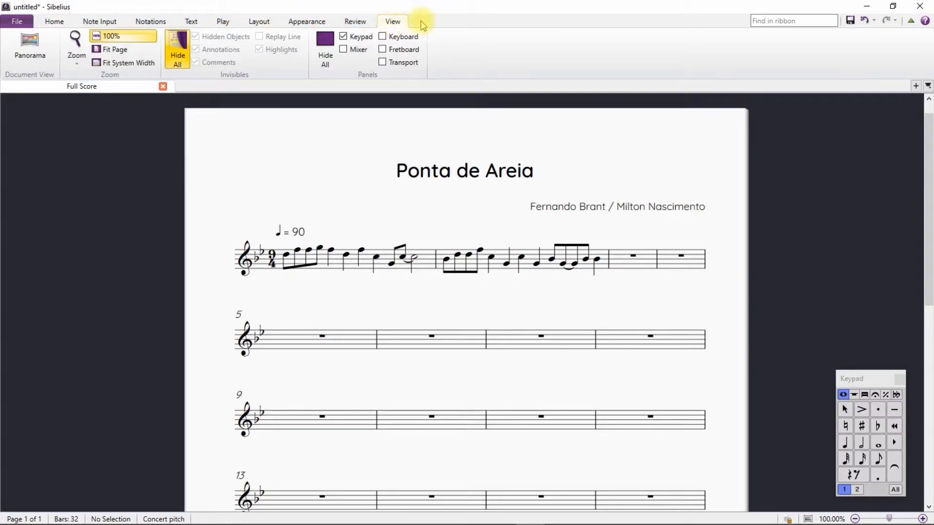
{"action": "left_click", "coordinate": [381, 62]}
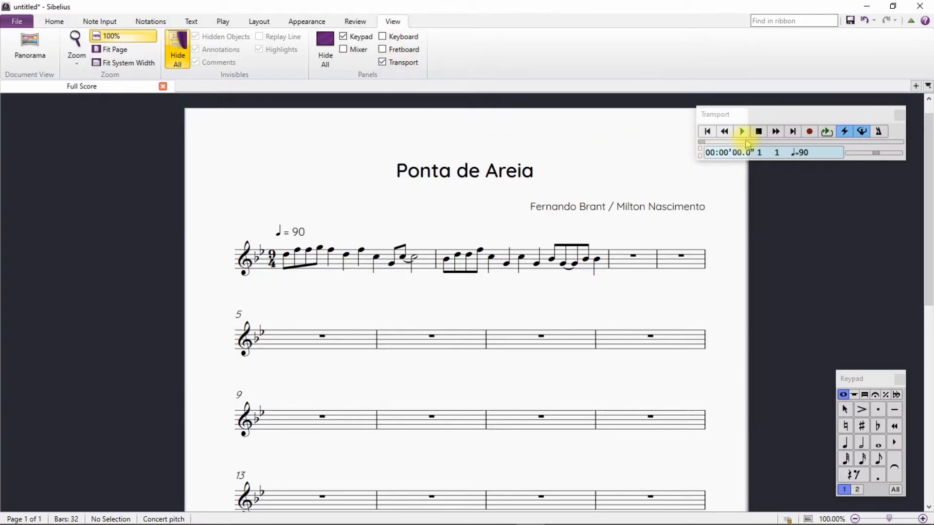
{"action": "left_click", "coordinate": [741, 131]}
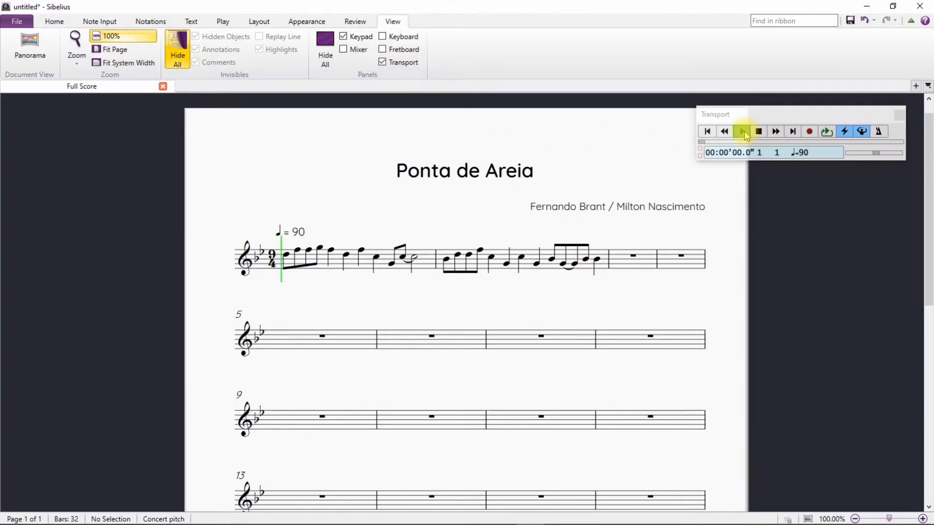
{"action": "left_click", "coordinate": [741, 130]}
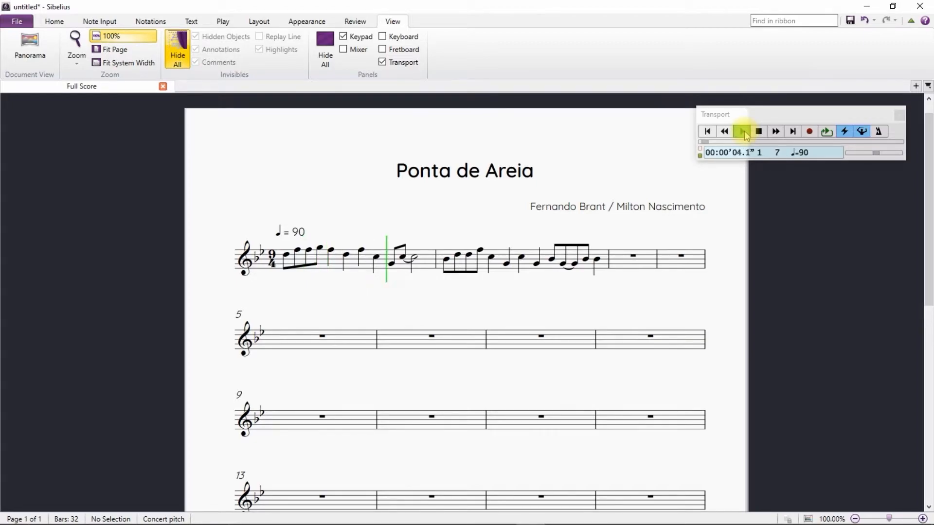
{"action": "left_click", "coordinate": [741, 131]}
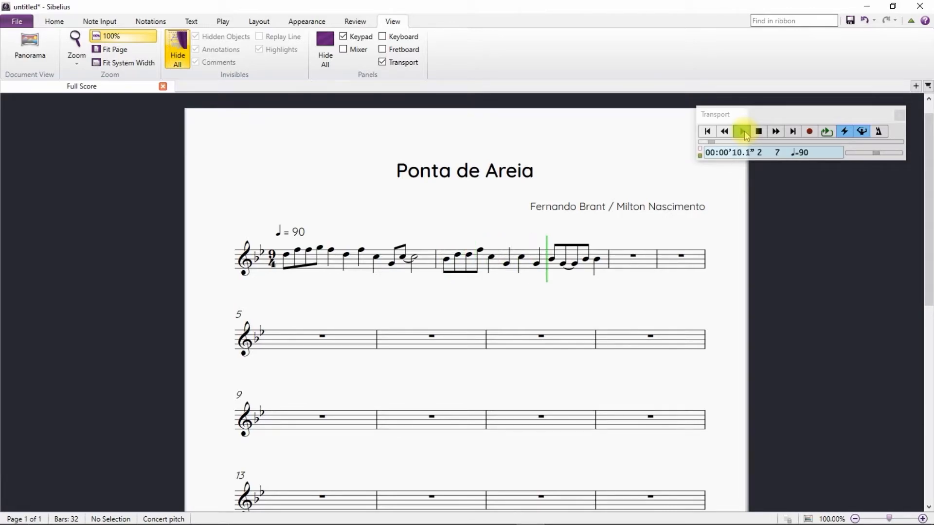
{"action": "left_click", "coordinate": [740, 131]}
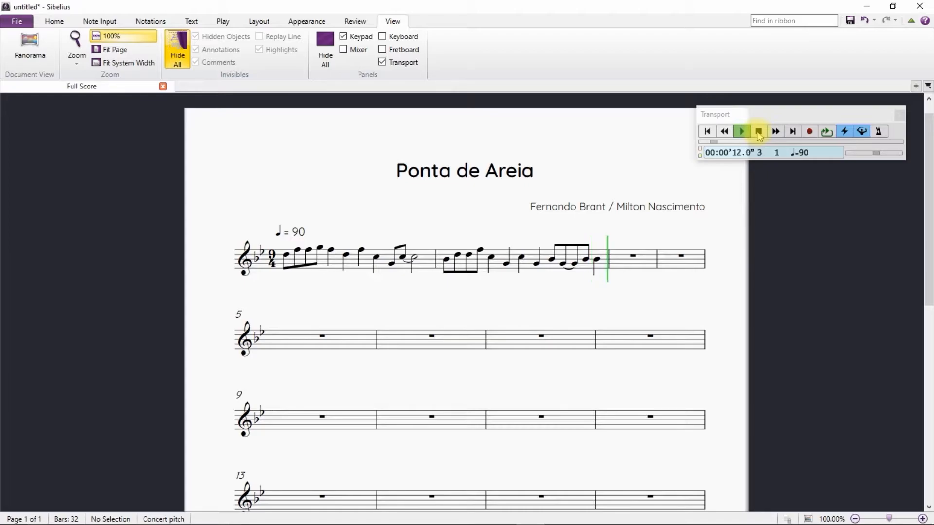
{"action": "left_click", "coordinate": [758, 131]}
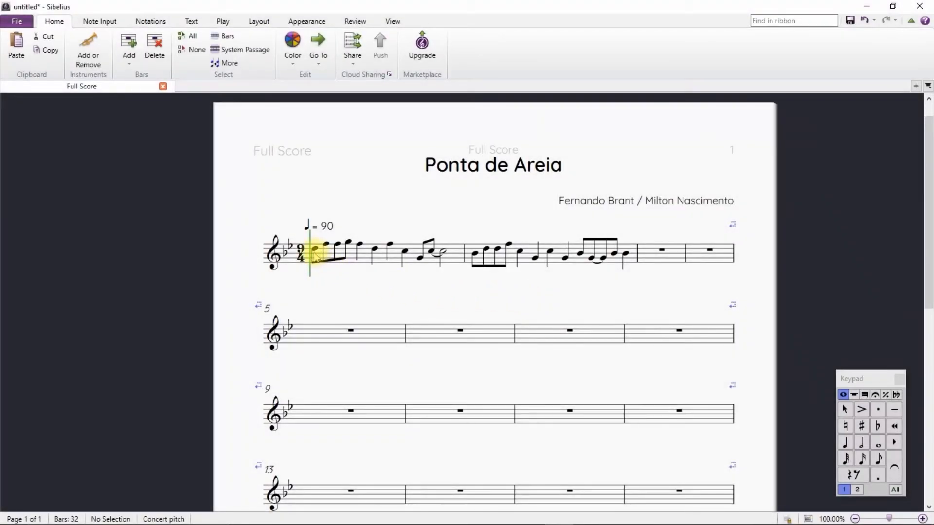
Enter chord symbols with Ctrl+K, including B♭ and E♭, advancing between chords with Space.
{"action": "left_click", "coordinate": [316, 250]}
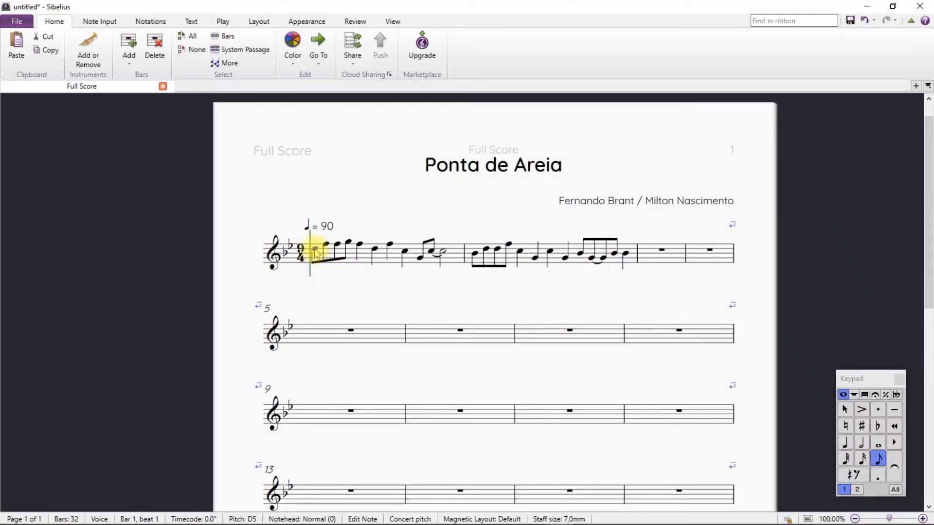
{"action": "key", "text": "Ctrl+K"}
{"action": "type", "text": "Bb"}
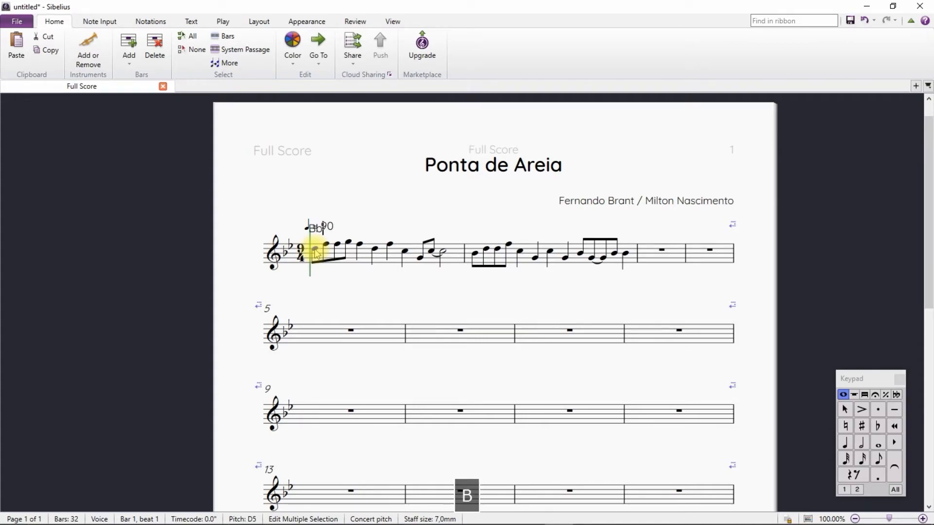
{"action": "left_click", "coordinate": [343, 280]}
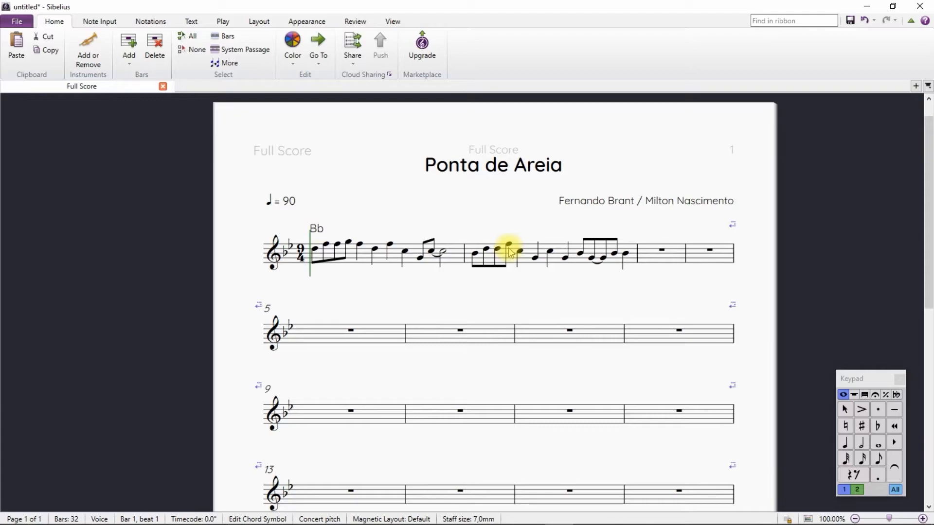
{"action": "type", "text": "B"}
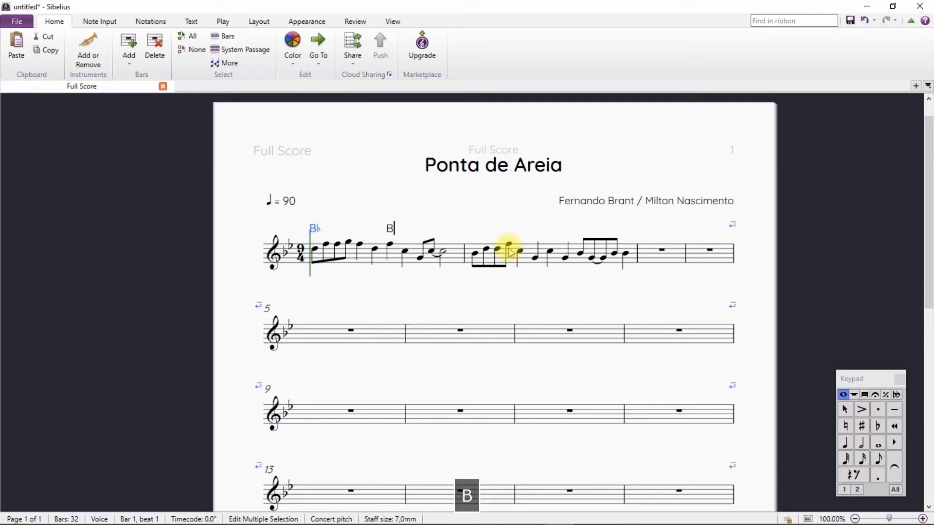
{"action": "key", "text": "capslock"}
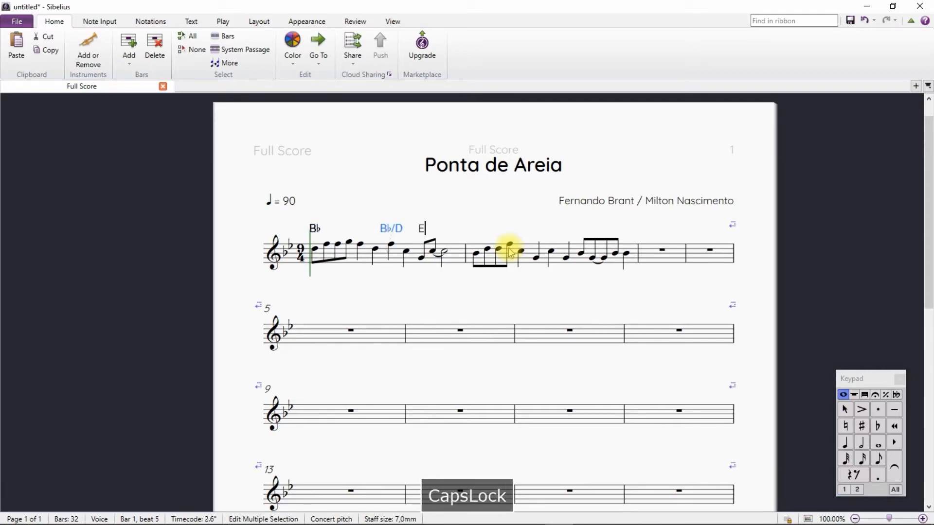
{"action": "key", "text": "space"}
{"action": "type", "text": "Cm"}
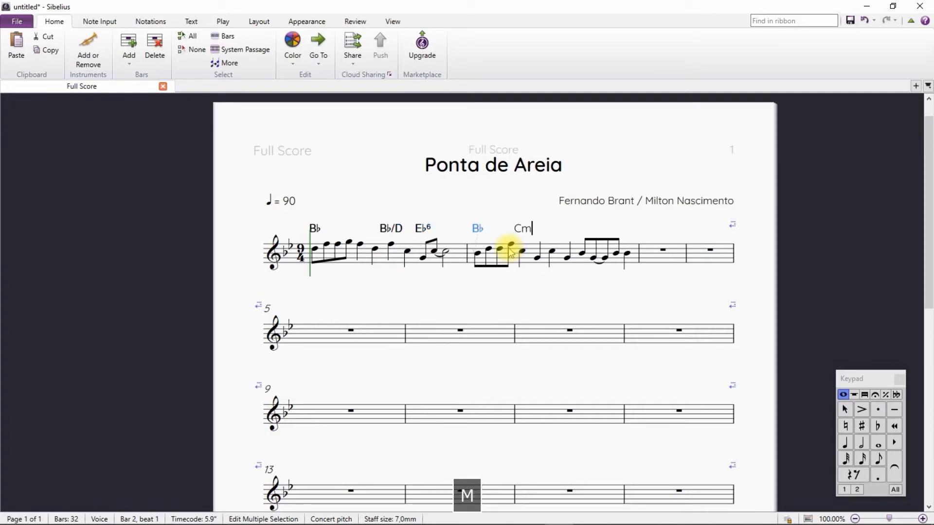
{"action": "type", "text": "Eb"}
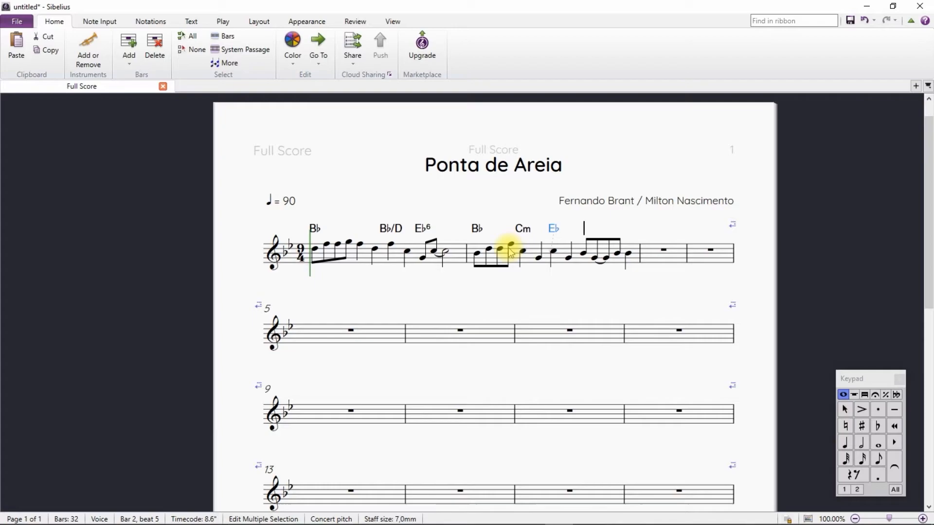
{"action": "key", "text": "space"}
{"action": "type", "text": "F7(SUS4)"}
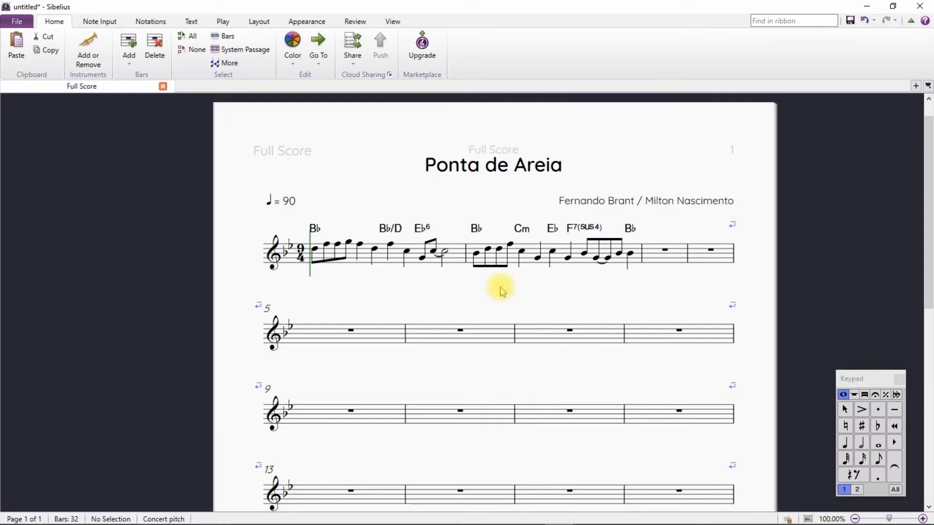
Select bars 3 through 32 and delete them, confirming the prompt.
{"action": "left_click", "coordinate": [665, 250]}
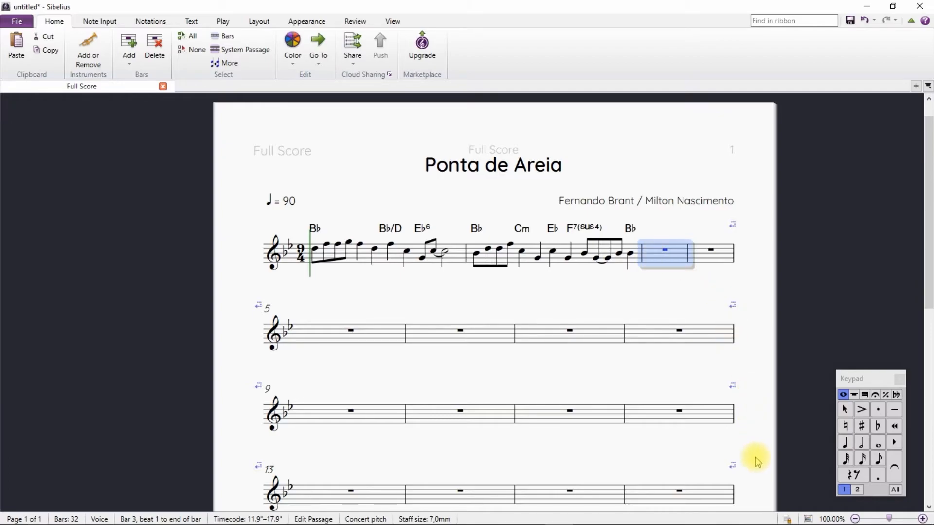
{"action": "scroll", "scroll_direction": "down", "scroll_amount": 3}
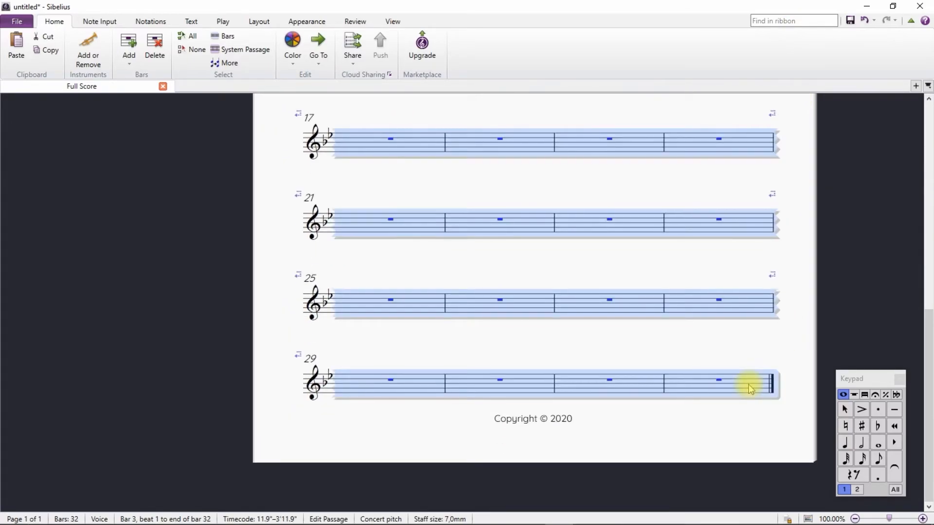
{"action": "left_click", "coordinate": [154, 45]}
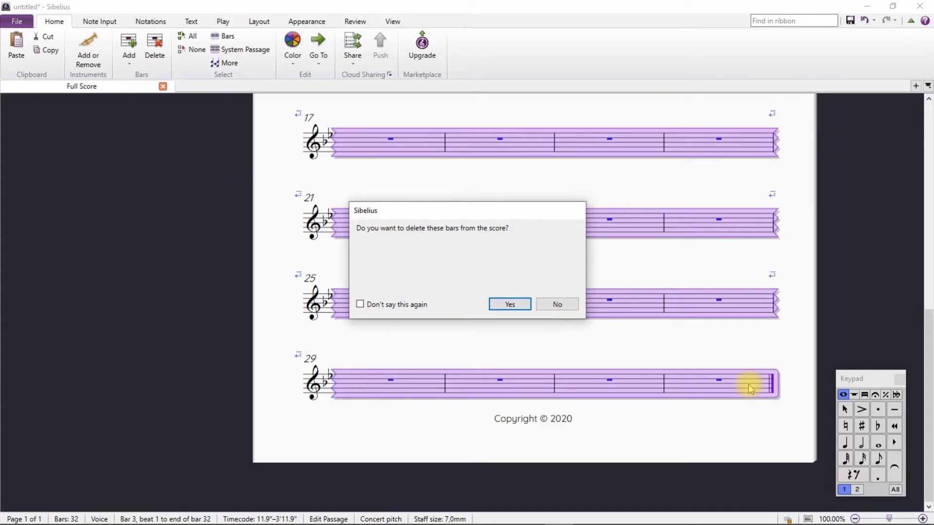
{"action": "left_click", "coordinate": [509, 304]}
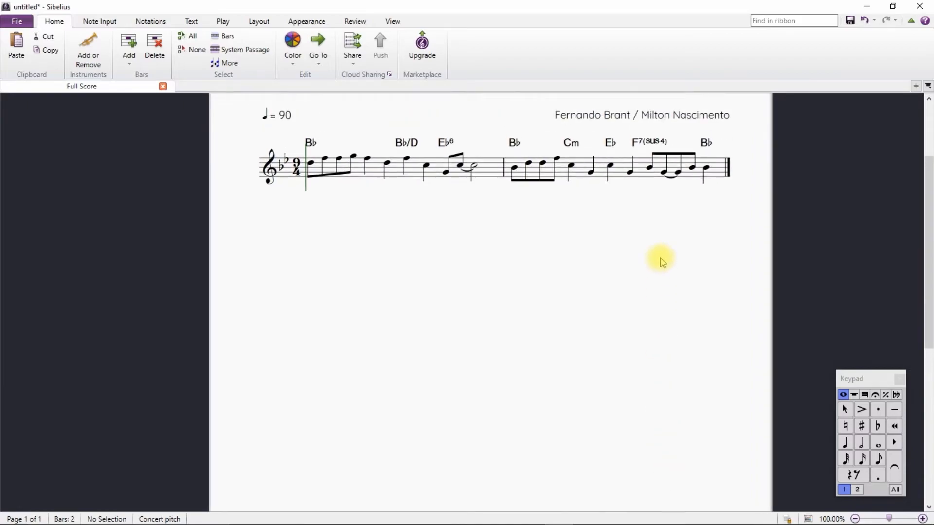
{"action": "scroll", "scroll_direction": "down", "scroll_amount": 3}
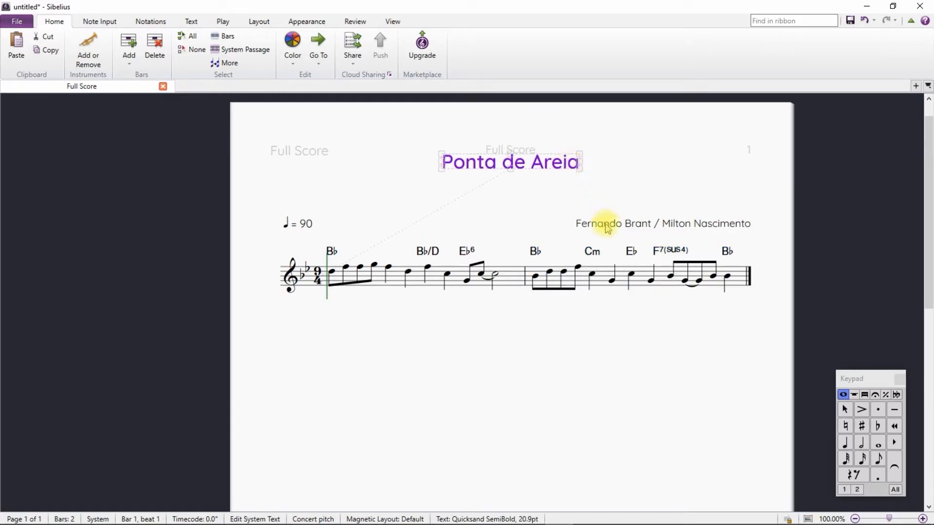
Change bar 2's final barline to an End Repeat barline via Notations > Barline.
{"action": "left_click", "coordinate": [347, 241]}
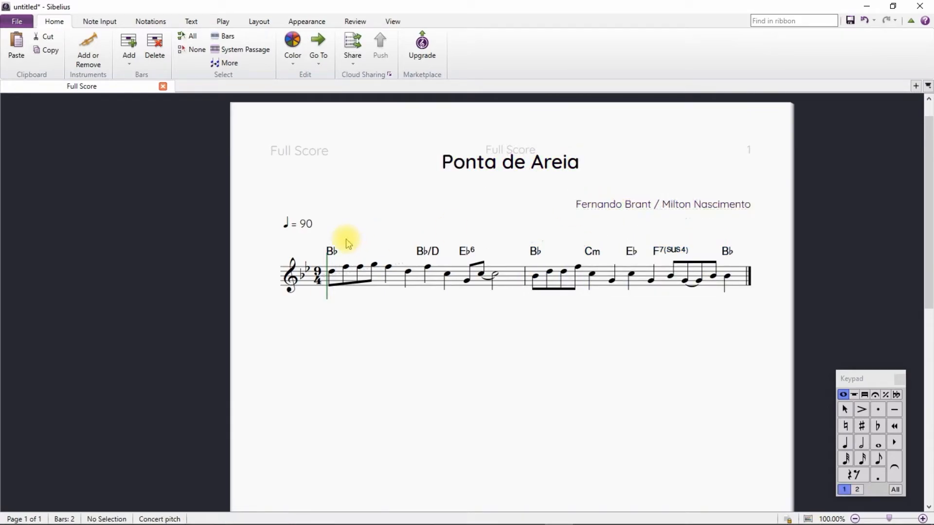
{"action": "left_click", "coordinate": [749, 276]}
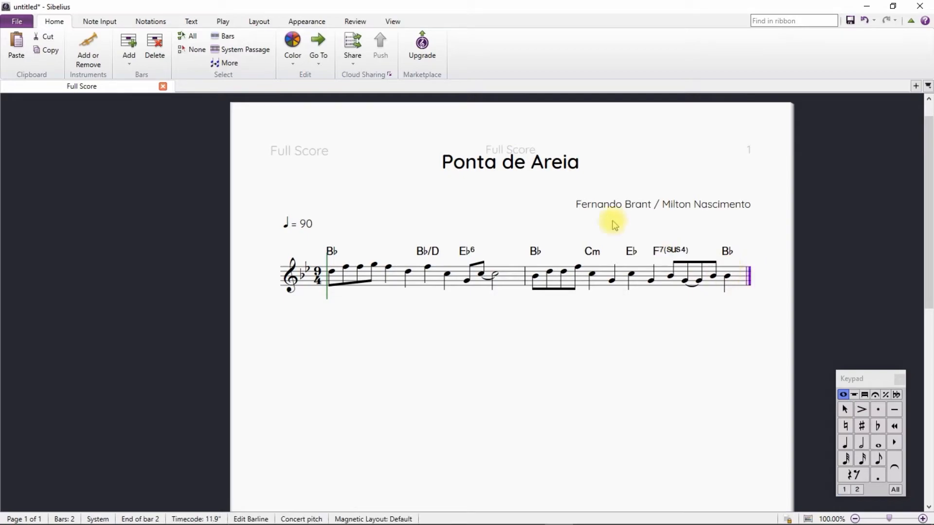
{"action": "left_click", "coordinate": [150, 21]}
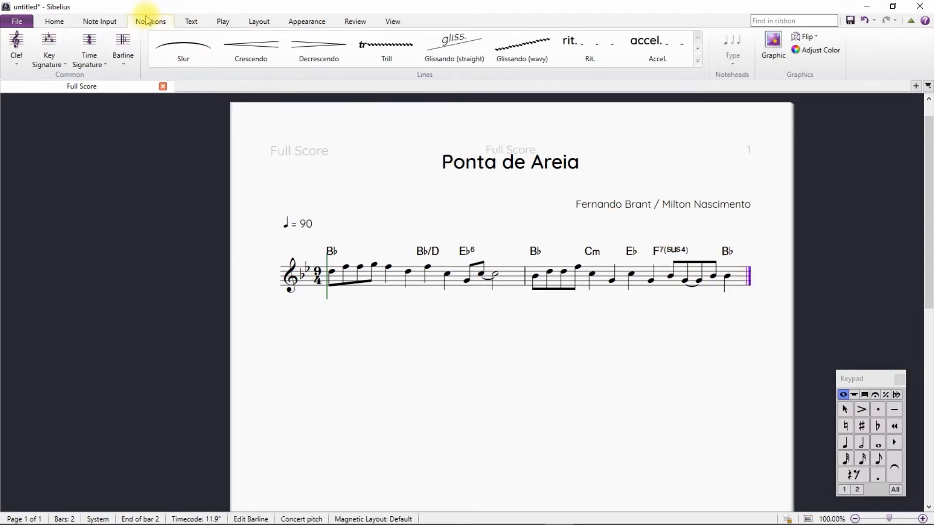
{"action": "left_click", "coordinate": [123, 48]}
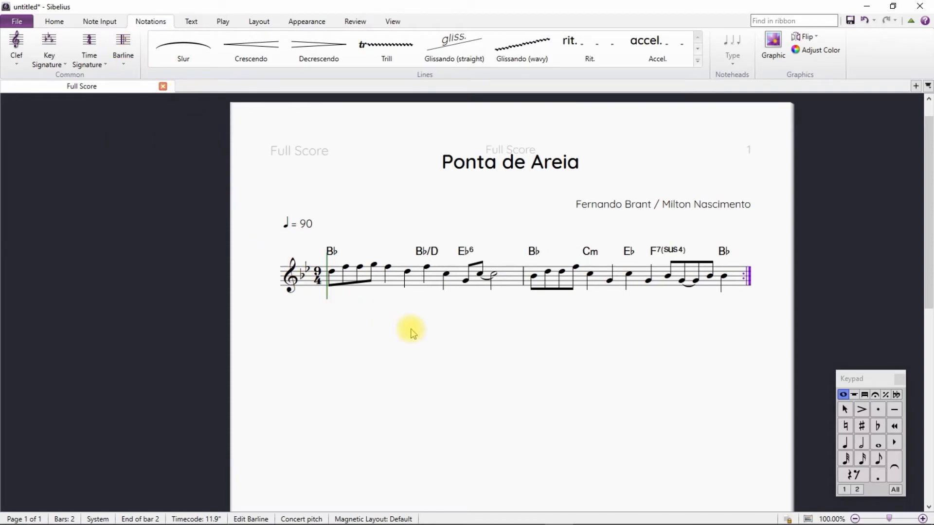
{"action": "left_click", "coordinate": [333, 274]}
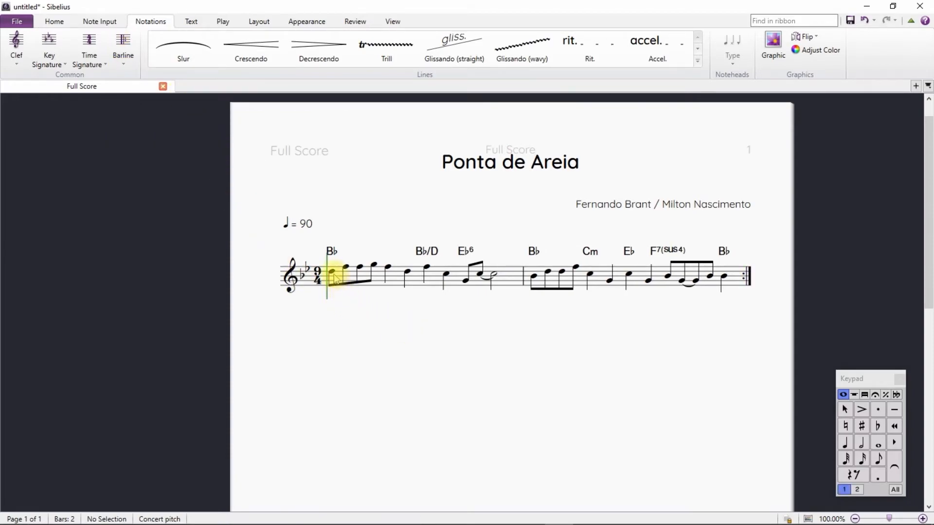
Enter lyrics under the melody with Ctrl+L, ending 'Mi-nas es-tra-da na-tu-ral'.
{"action": "left_click", "coordinate": [334, 276]}
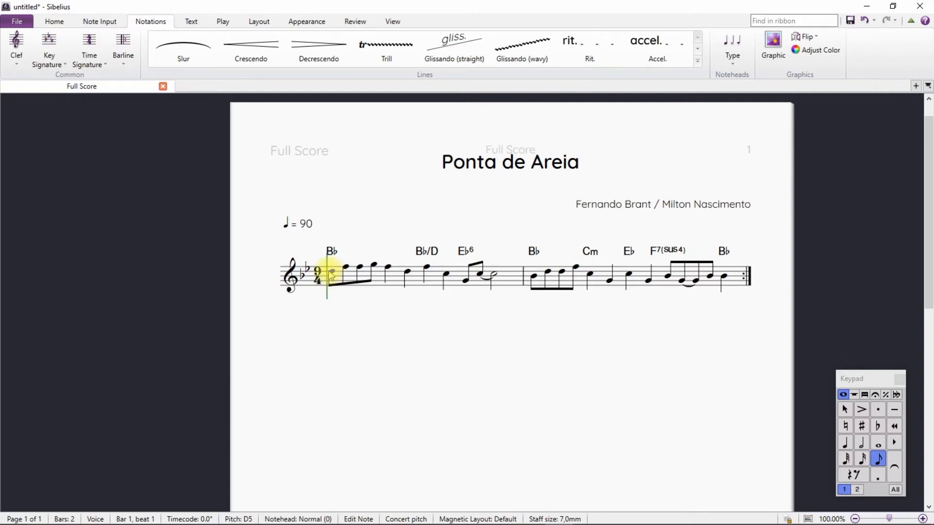
{"action": "key", "text": "ctrl+l"}
{"action": "type", "text": "Pon-ta de a-rei - a pon-to fi-nal_ Da Ba-hia a Mi"}
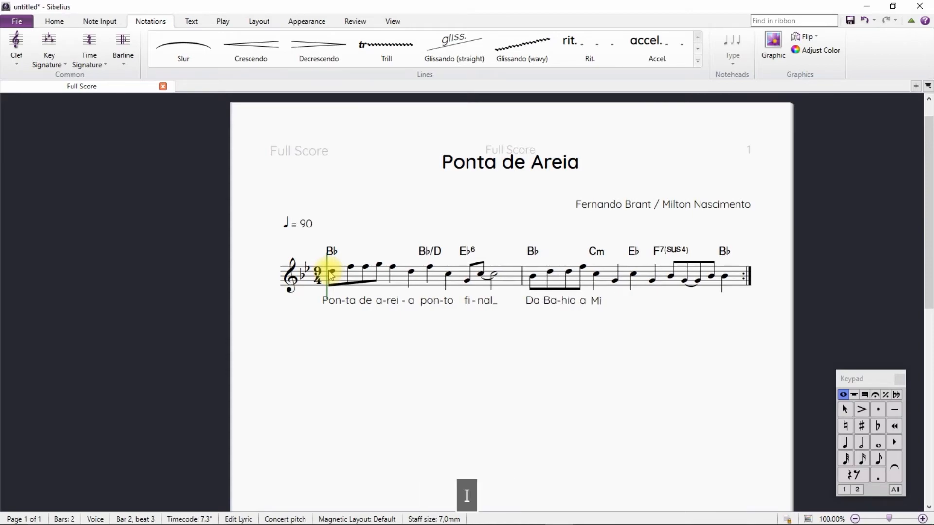
{"action": "type", "text": "nas es-tra-dana"}
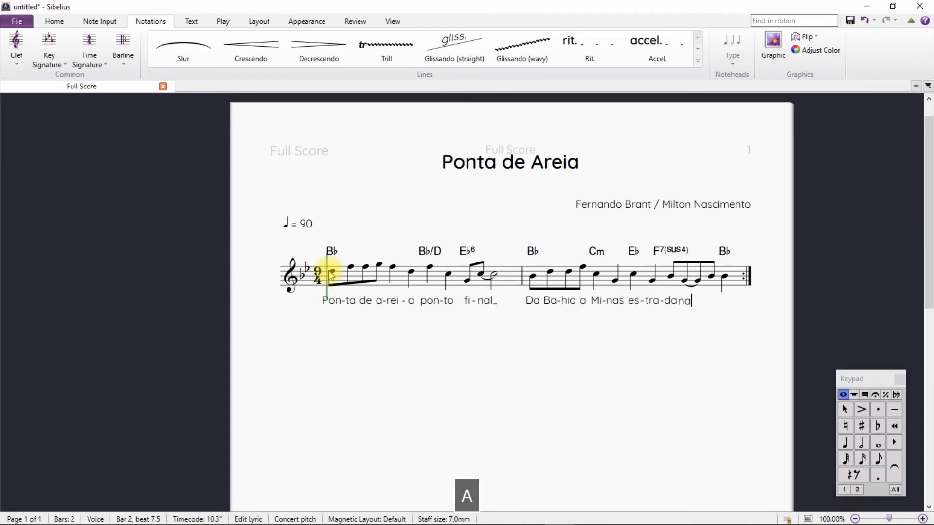
{"action": "type", "text": "na - tu ral"}
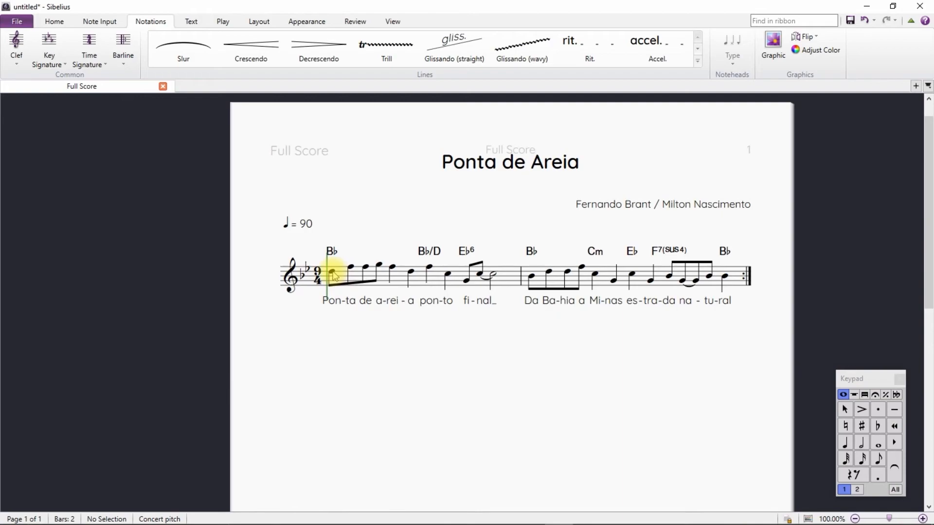
{"action": "left_click", "coordinate": [332, 273]}
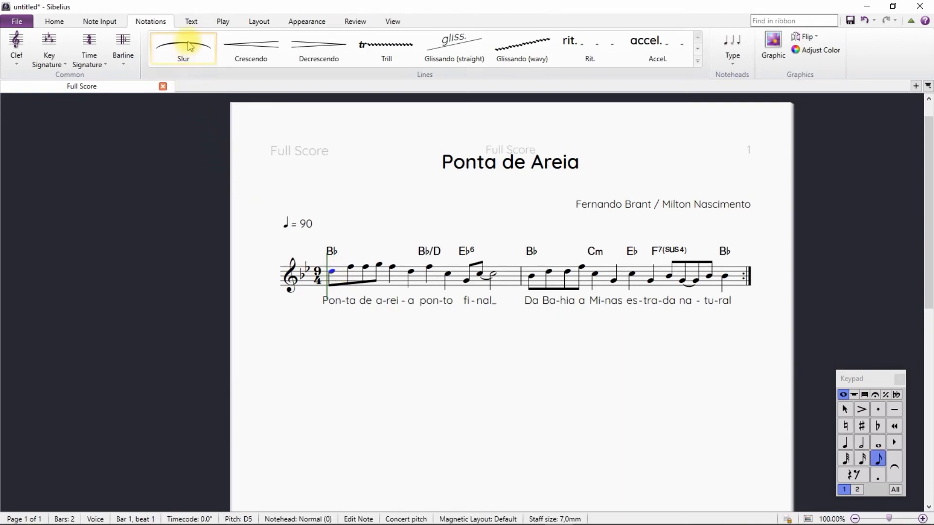
Enter lyrics line 2 under both bars, from 'Que li-ga-va' through 'a-ran-car'.
{"action": "left_click", "coordinate": [190, 21]}
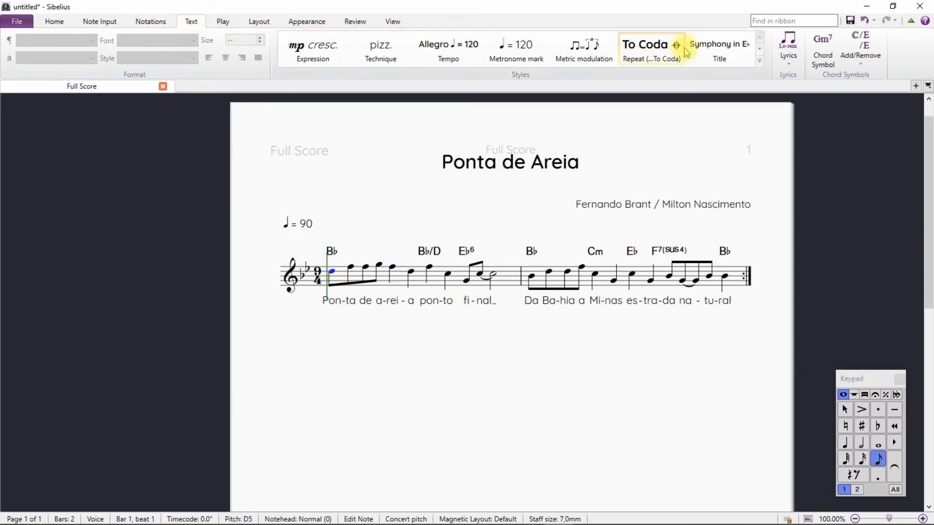
{"action": "left_click", "coordinate": [788, 47]}
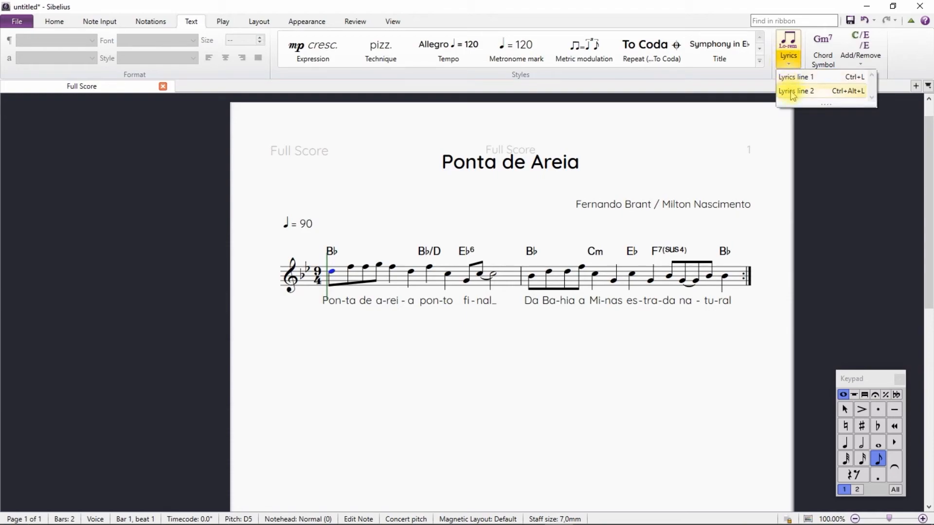
{"action": "left_click", "coordinate": [797, 90]}
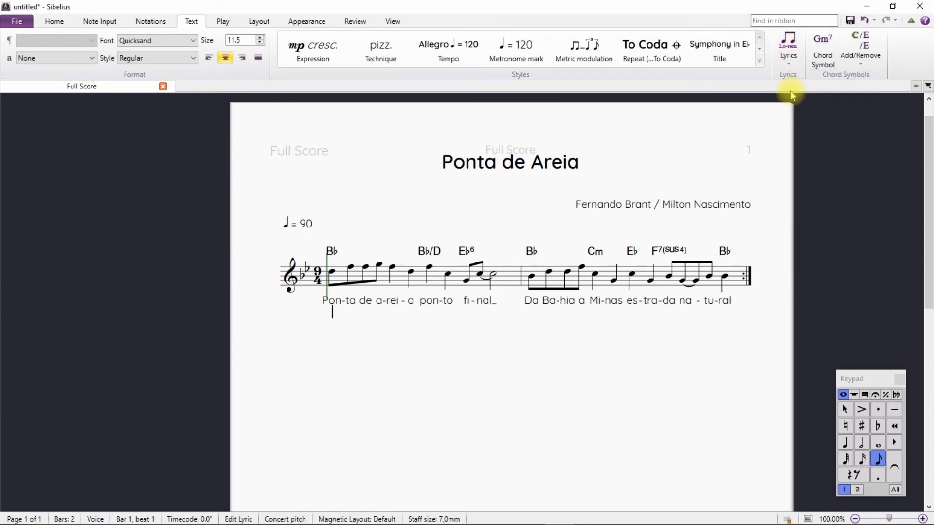
{"action": "type", "text": "Que li-gava Mi-nas ao por-to ao mar Ca-mi -"}
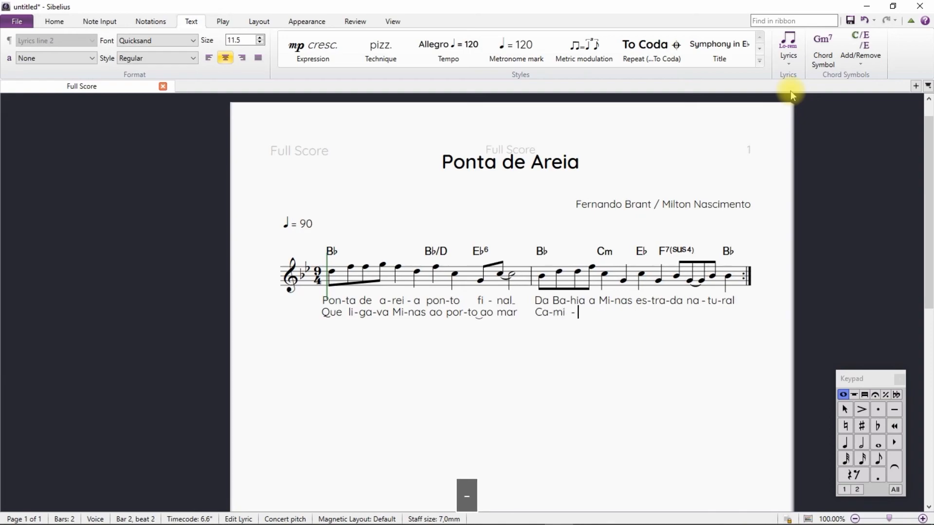
{"action": "type", "text": "nho de fer-ro man-da-ram a"}
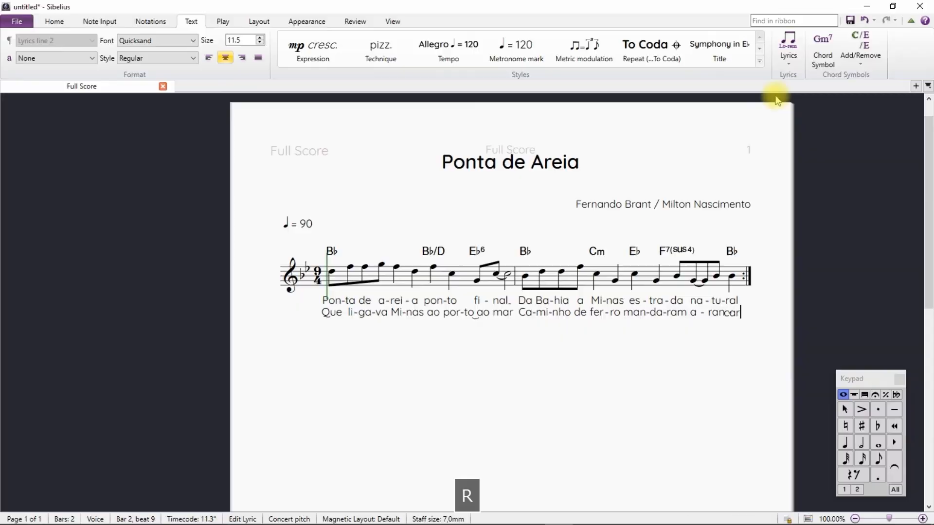
{"action": "left_click", "coordinate": [348, 196]}
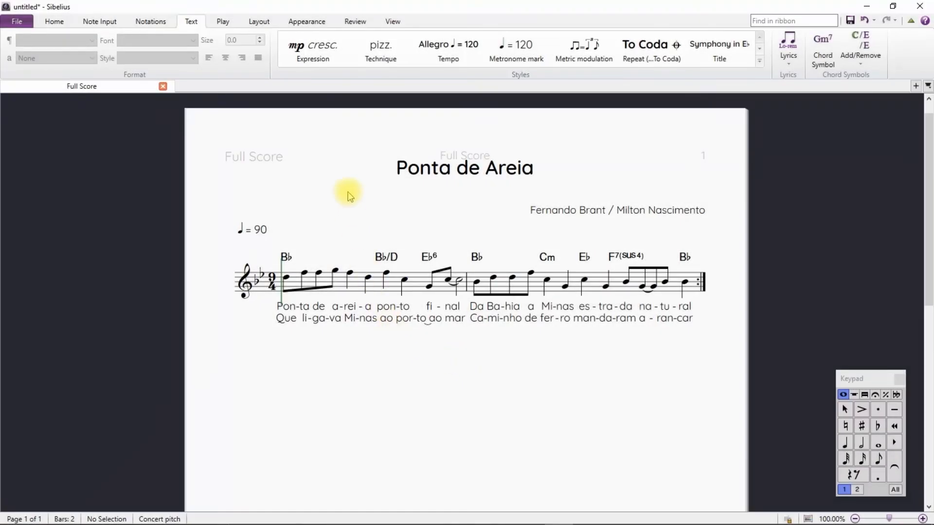
Use Hide All under View > Invisibles to hide every invisible marking.
{"action": "left_click", "coordinate": [392, 21]}
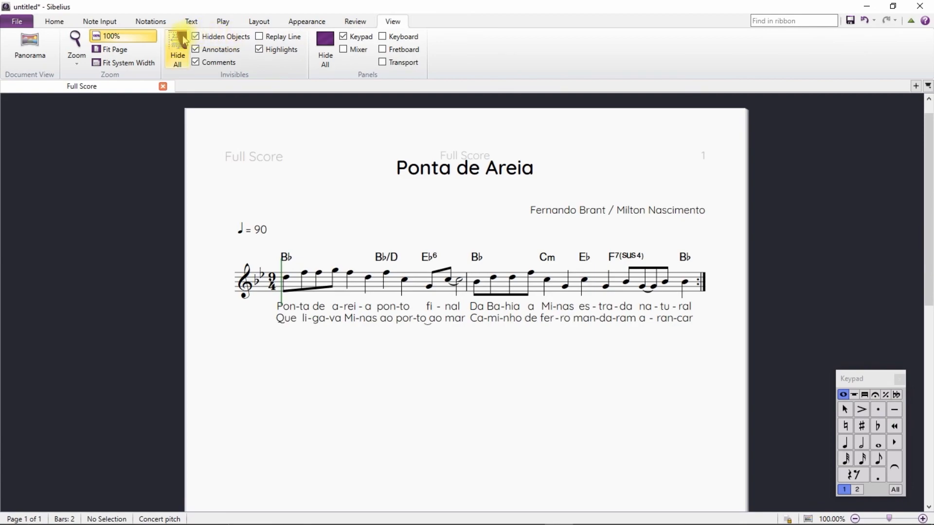
{"action": "left_click", "coordinate": [177, 49]}
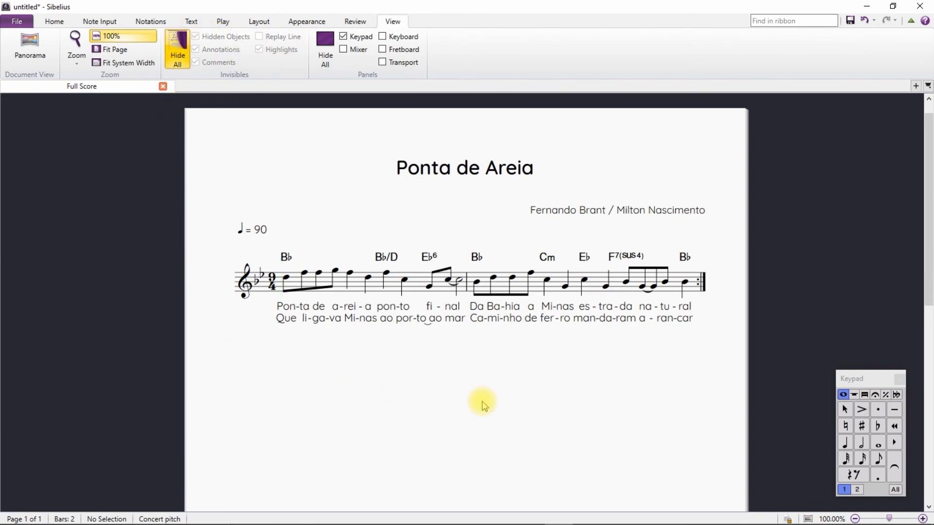